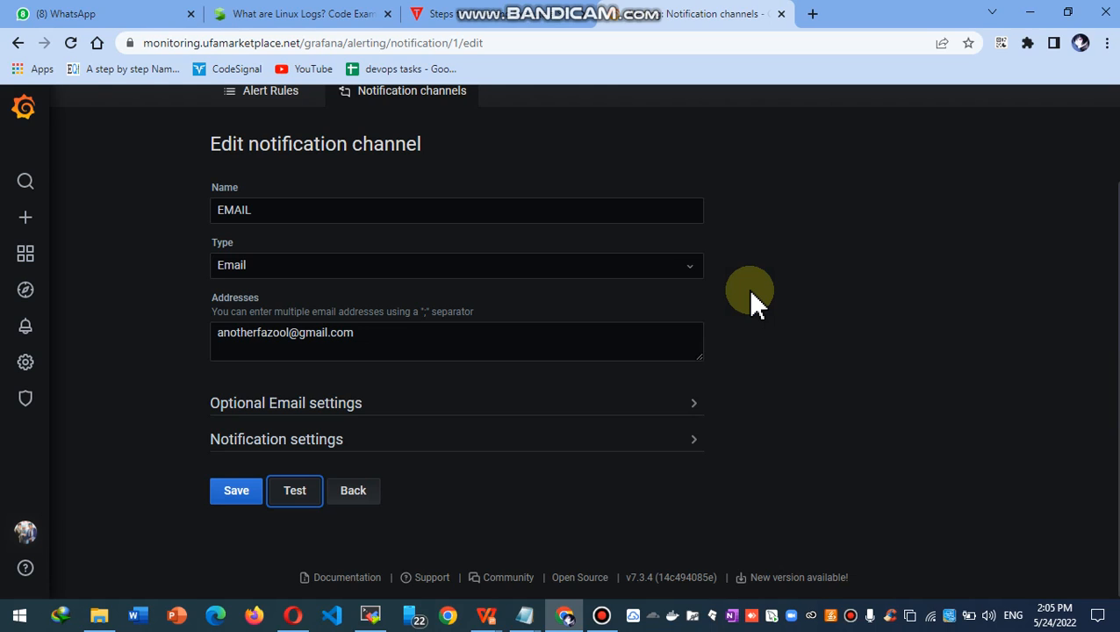
{"action": "mouse_move", "coordinate": [562, 376]}
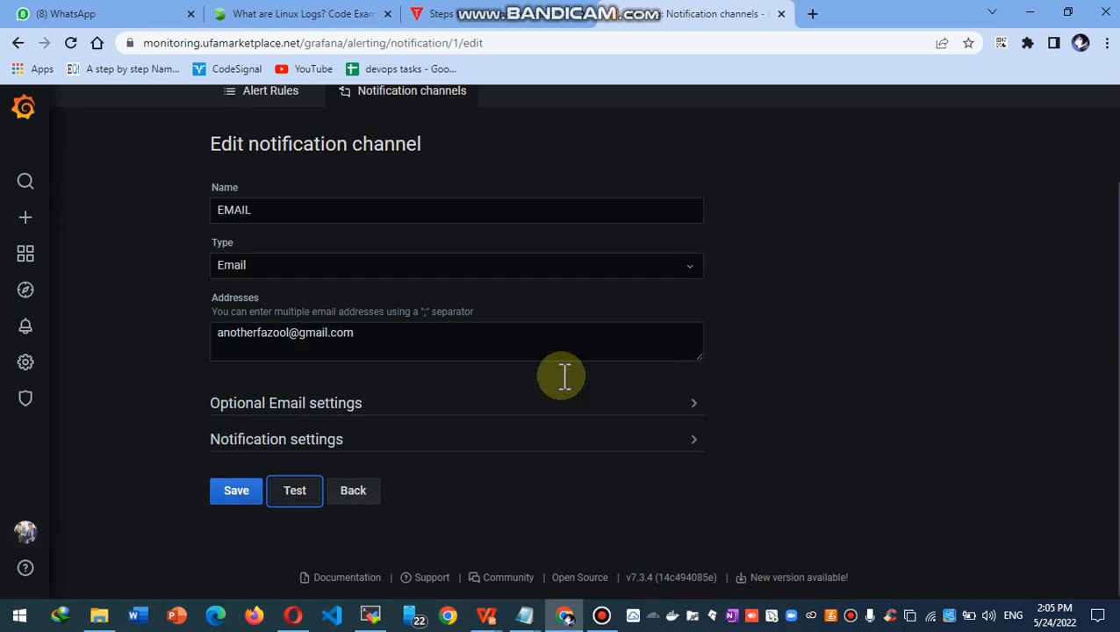
{"action": "mouse_move", "coordinate": [693, 290]}
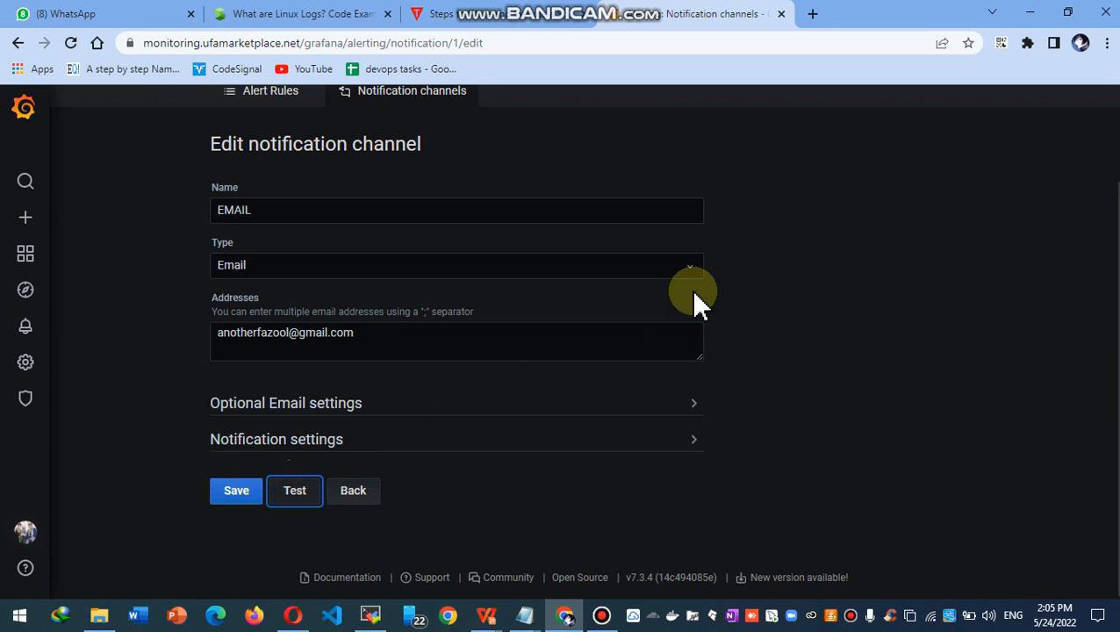
Run the EMAIL channel test and see the 'Failed to send alert notifications' error.
{"action": "left_click", "coordinate": [295, 490]}
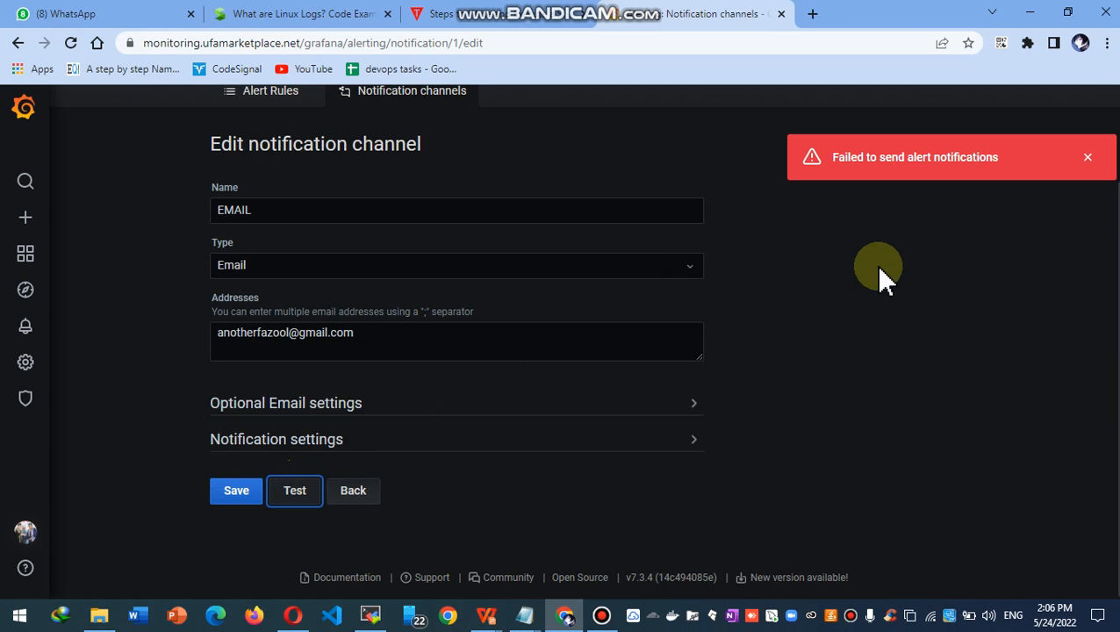
{"action": "mouse_move", "coordinate": [755, 412]}
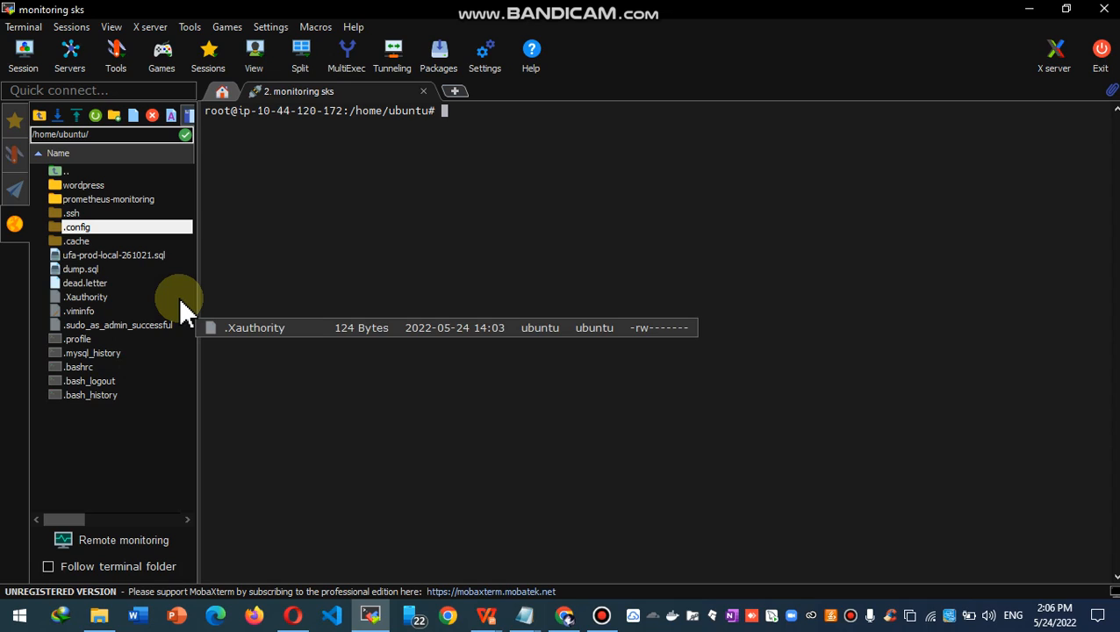
{"action": "type", "text": "systemctl sta"}
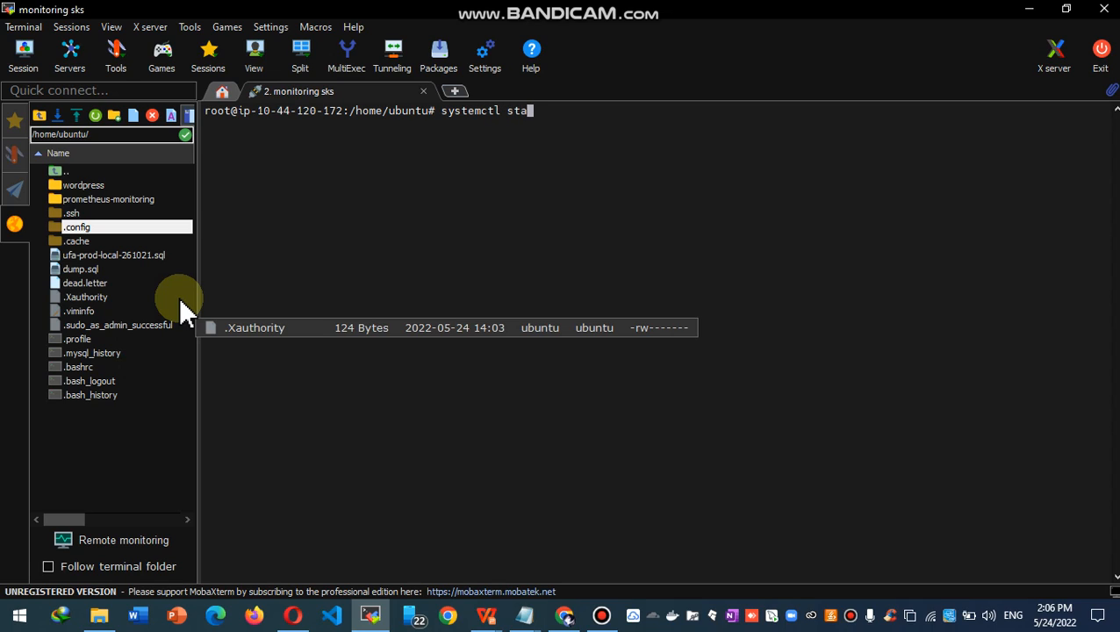
{"action": "type", "text": "tus prometheus-monitoring/"}
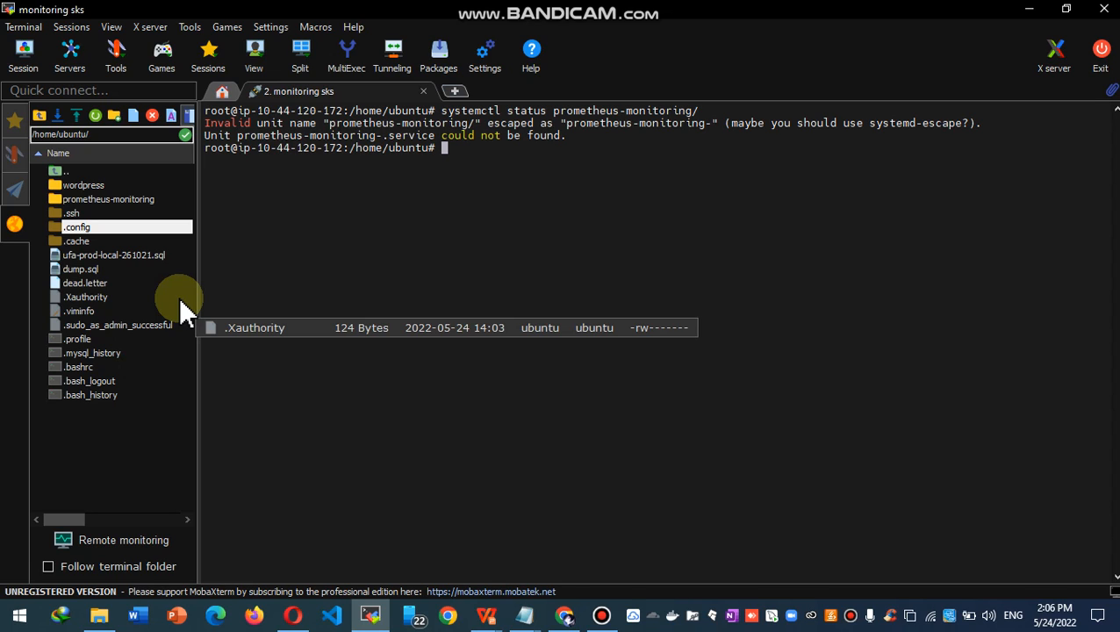
{"action": "type", "text": "systemctl status prometheus-monitoring/"}
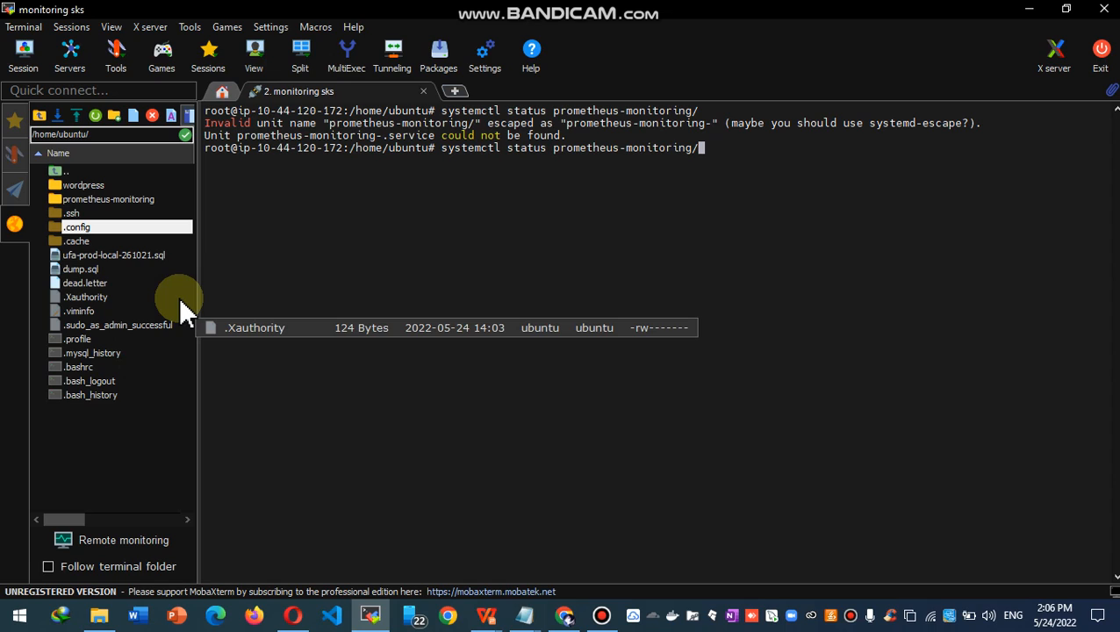
{"action": "key", "text": "BackSpace"}
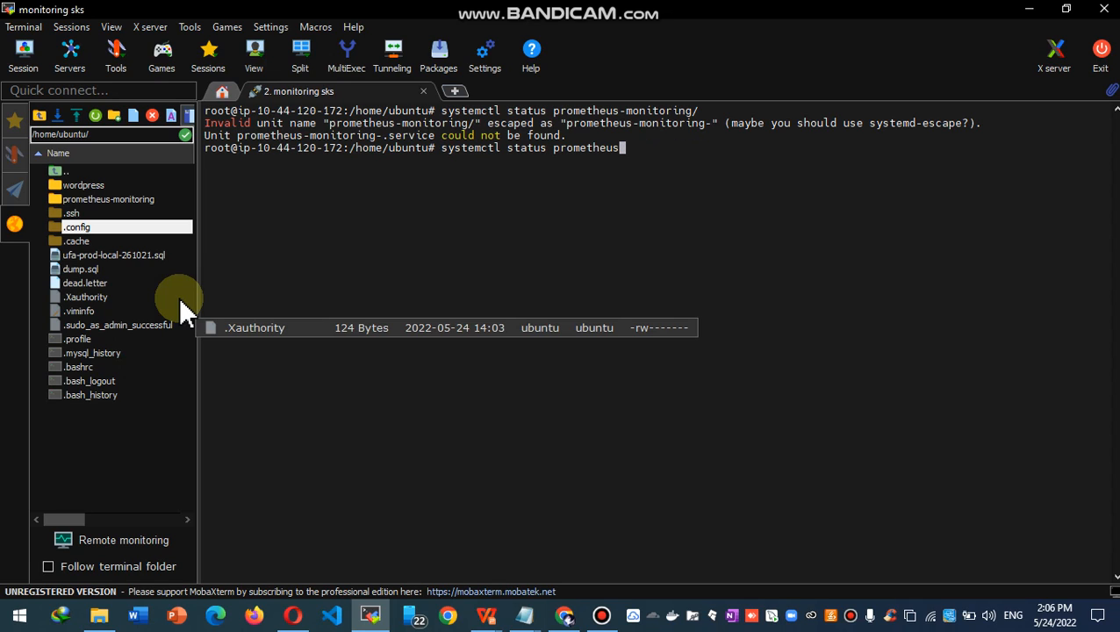
{"action": "type", "text": ".service"}
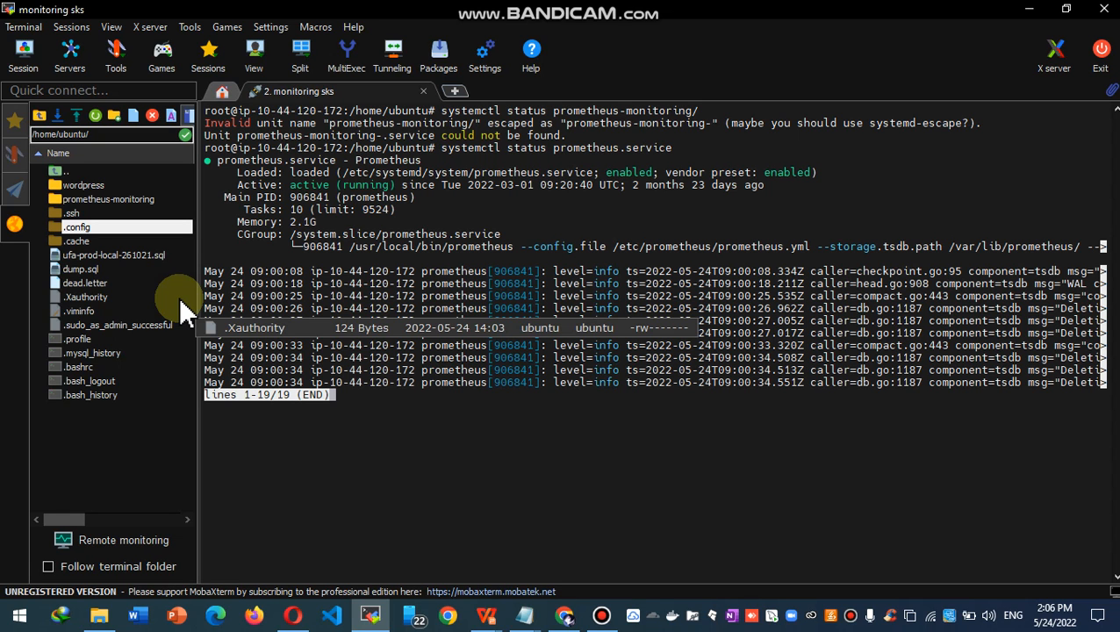
{"action": "mouse_move", "coordinate": [464, 432]}
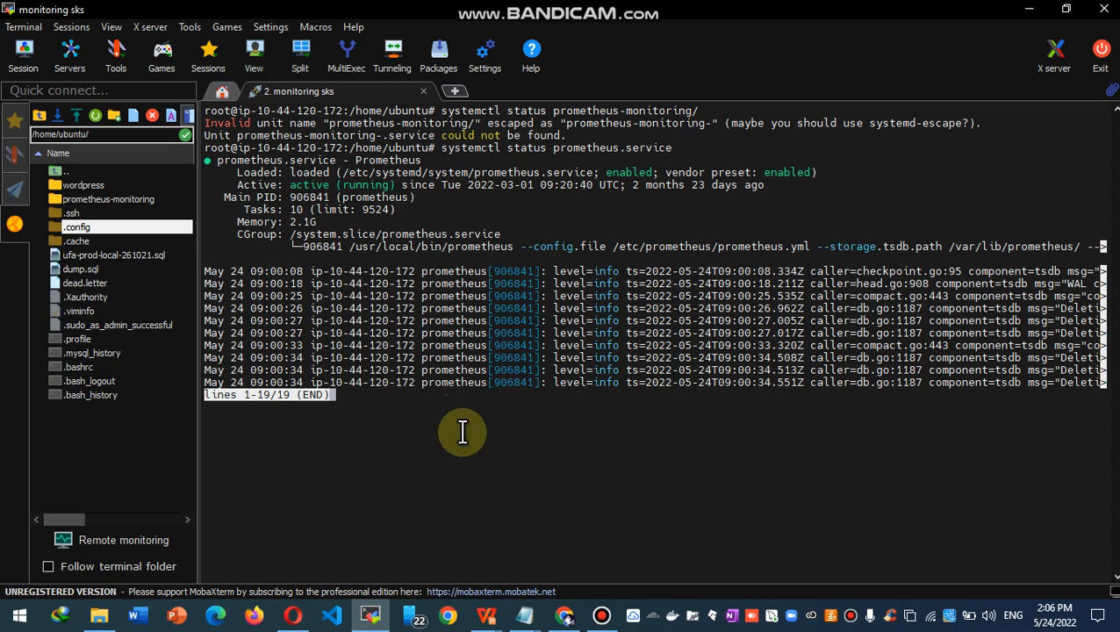
{"action": "mouse_move", "coordinate": [541, 395]}
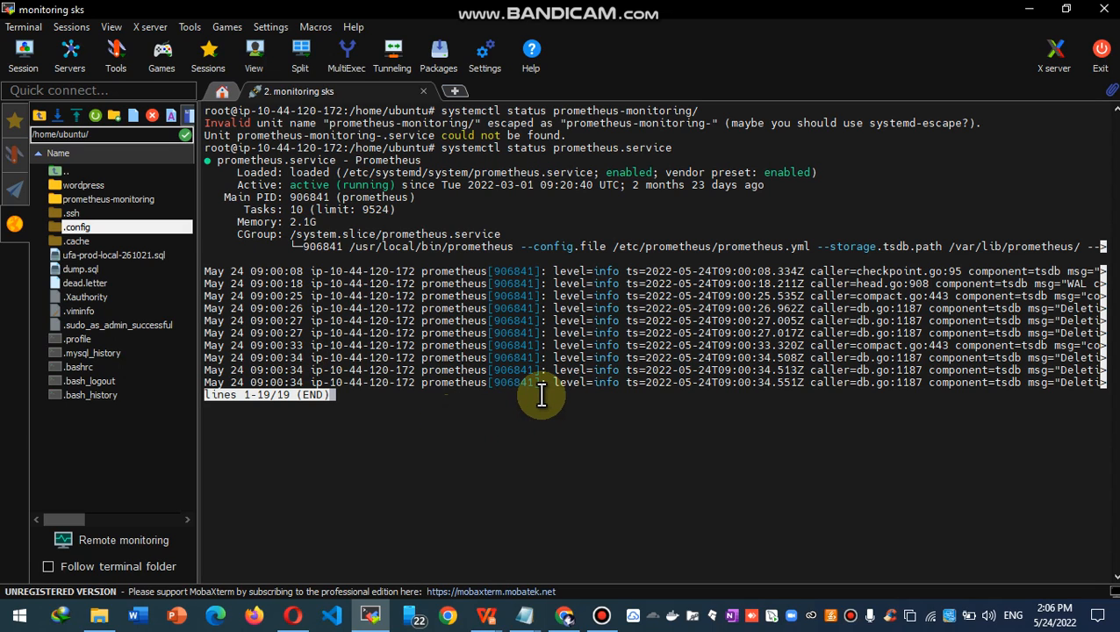
{"action": "key", "text": "q"}
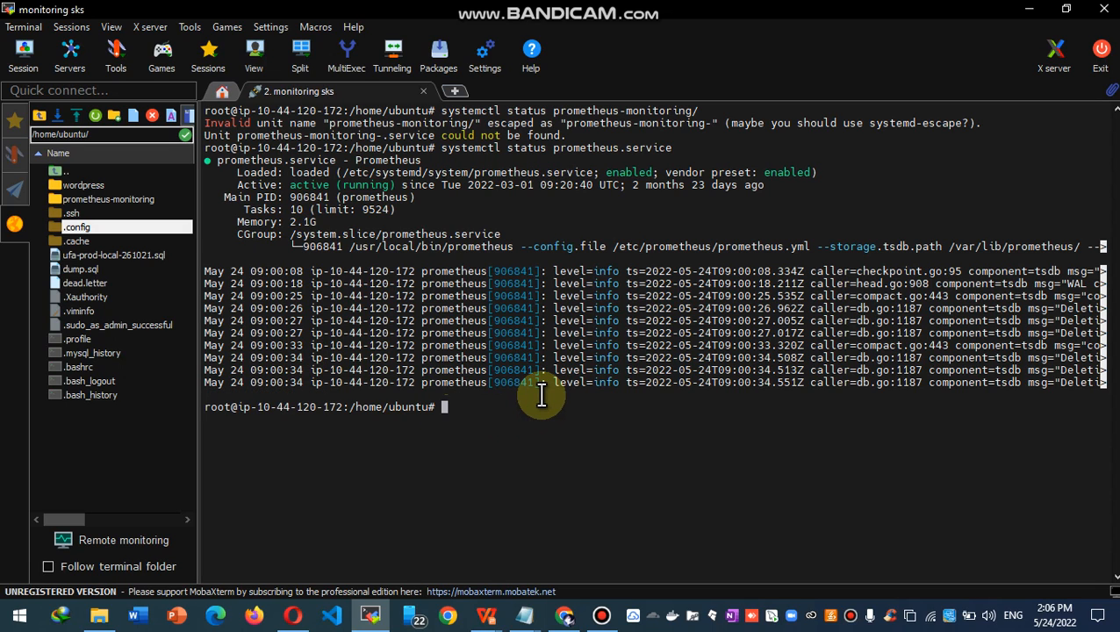
{"action": "type", "text": "clear"}
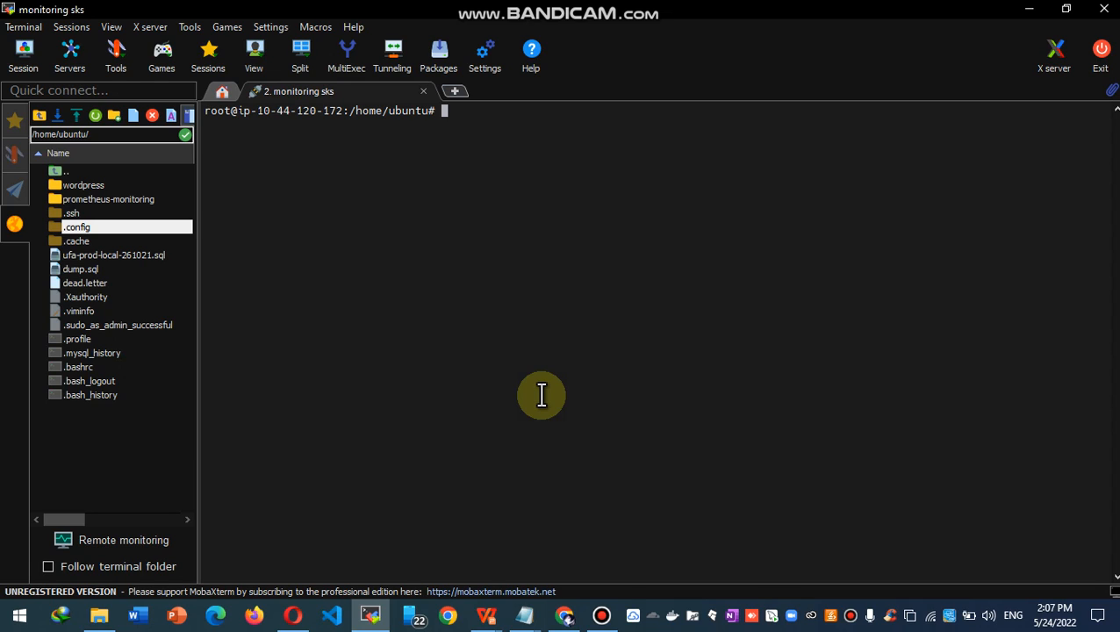
Become root in the terminal with sudo su.
{"action": "type", "text": "su"}
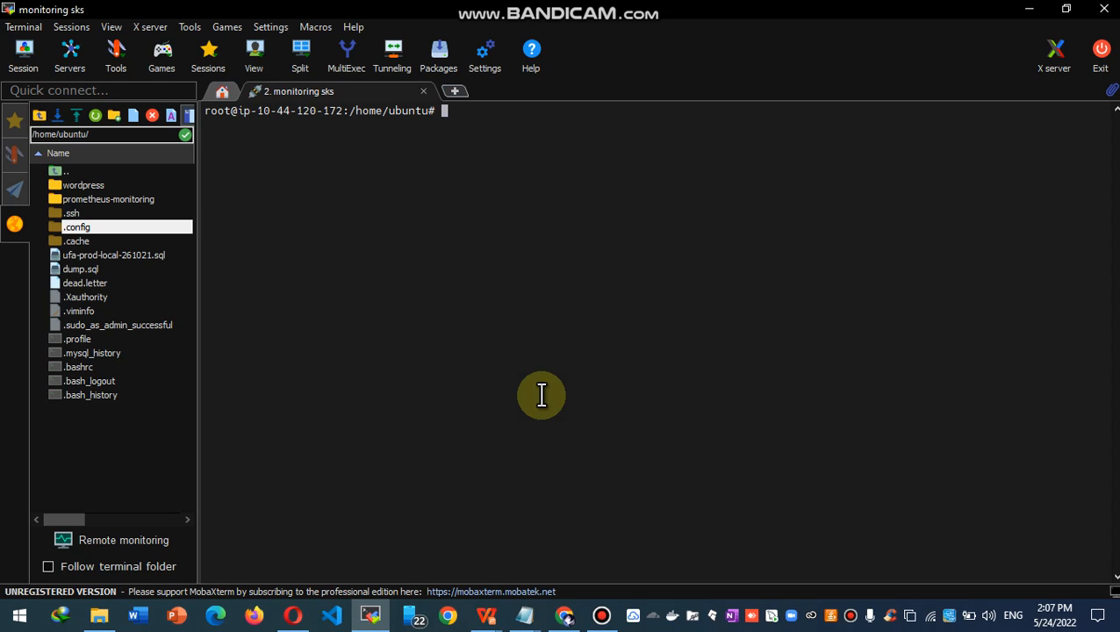
{"action": "type", "text": "sudo su"}
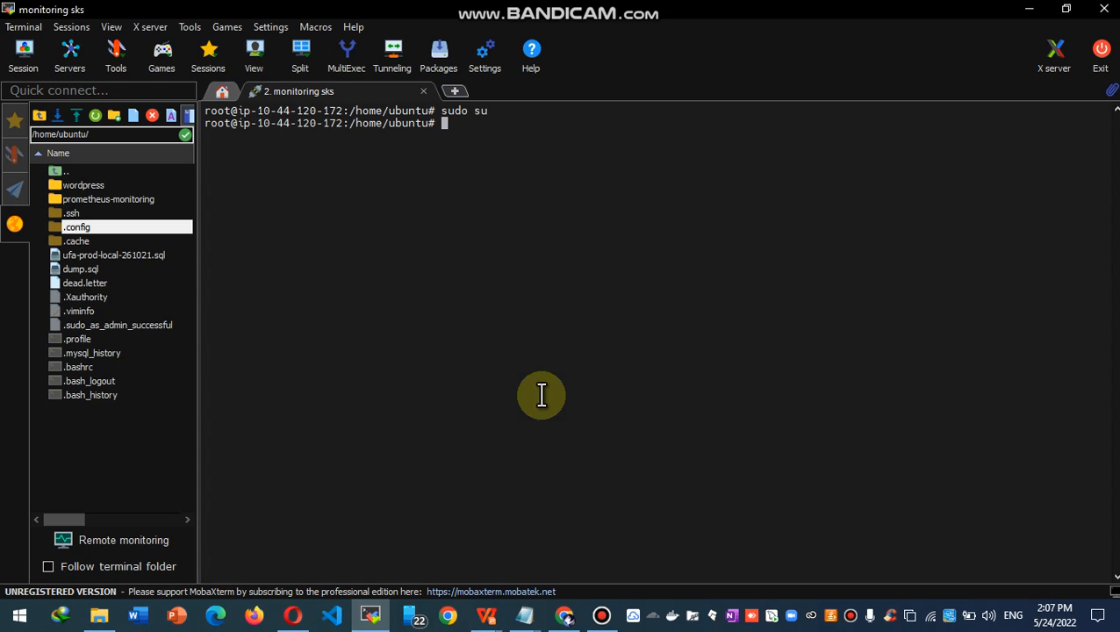
Filter /var/log/grafana/grafana.log for "email" lines revealing rejected SMTP username and password.
{"action": "type", "text": "cat"}
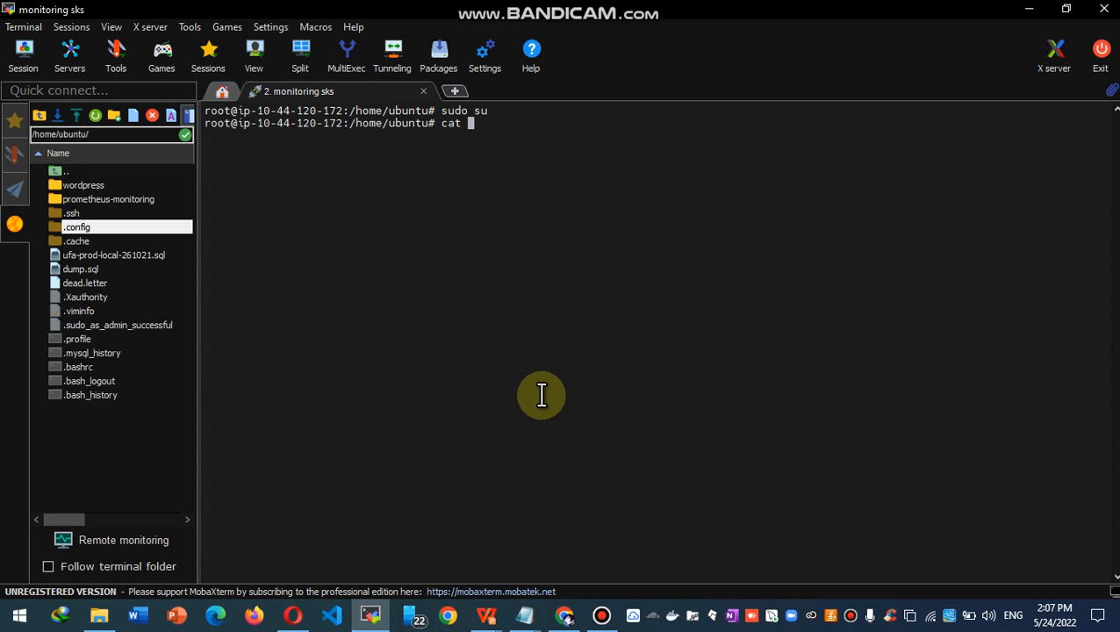
{"action": "type", "text": "/var/"}
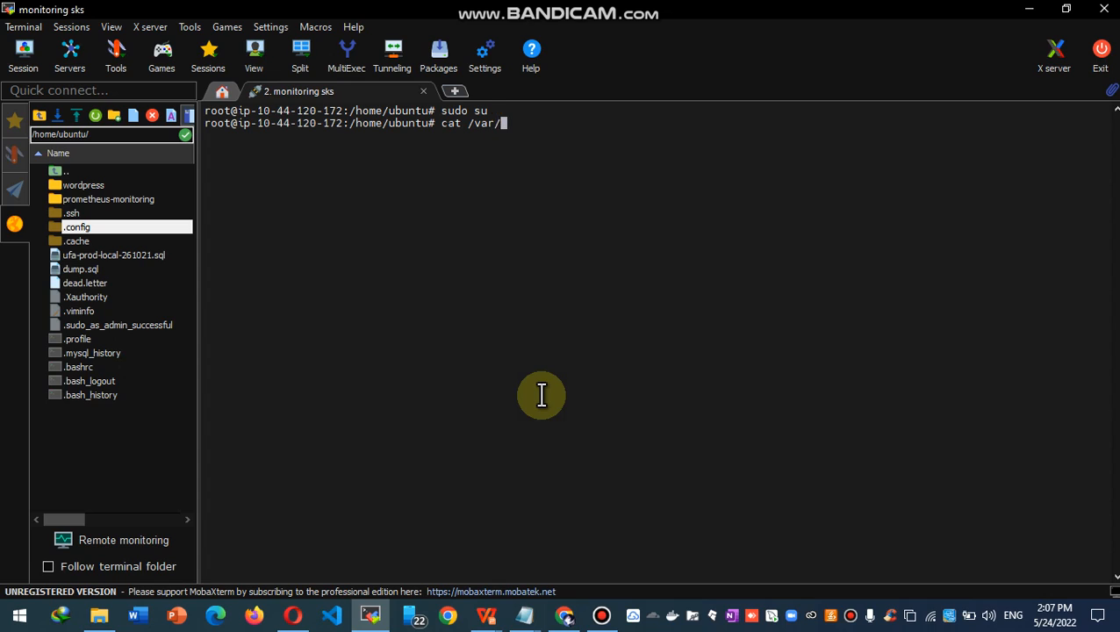
{"action": "type", "text": "log/"}
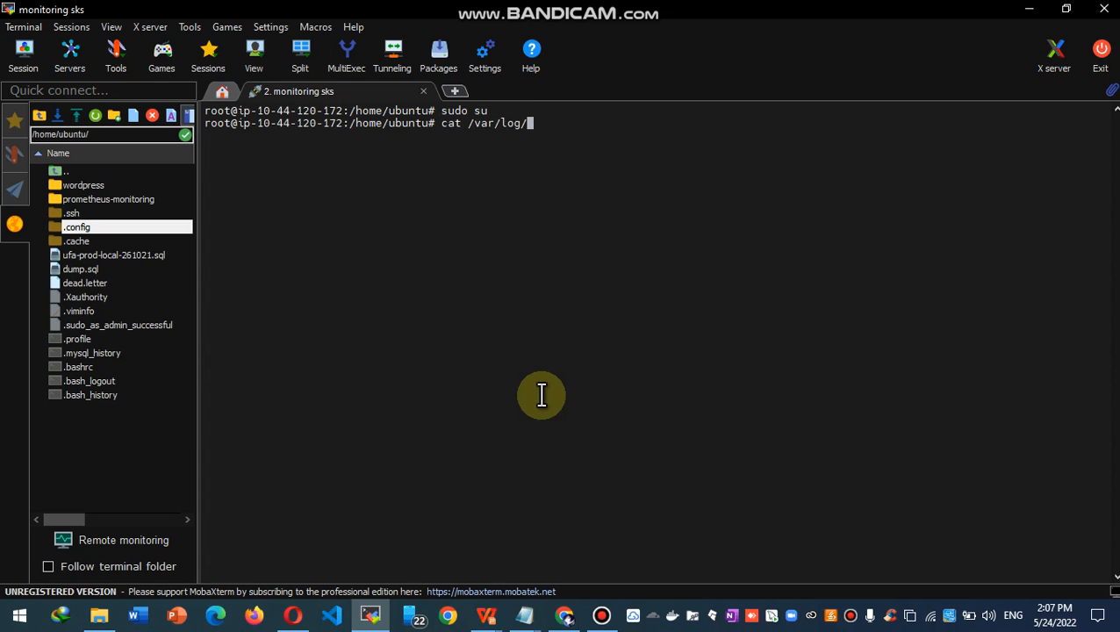
{"action": "type", "text": "grafana/"}
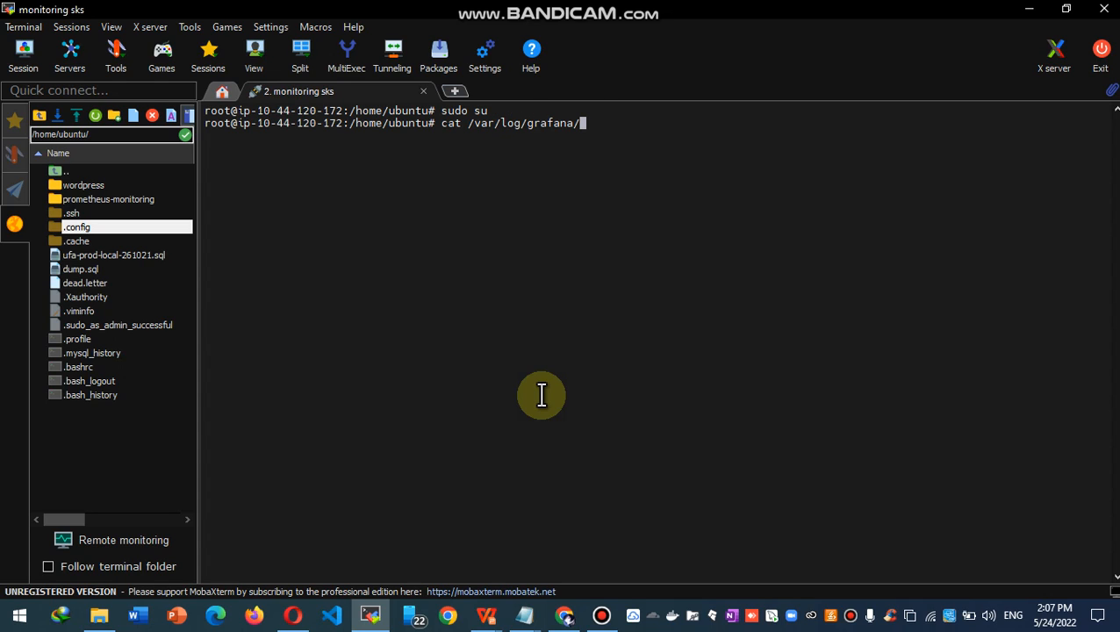
{"action": "type", "text": "graf"}
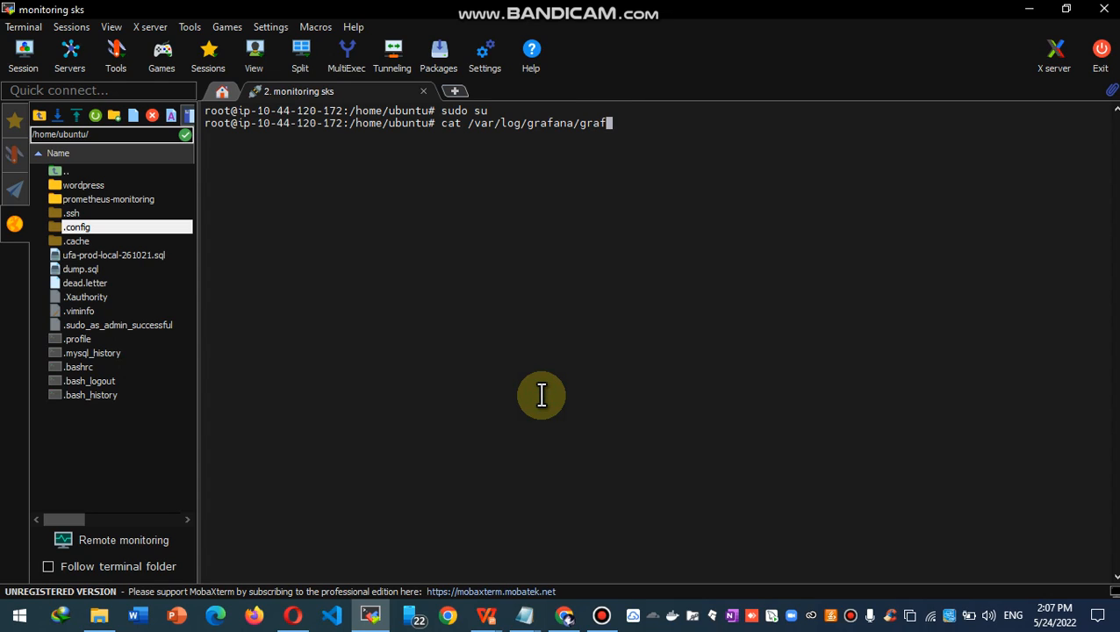
{"action": "type", "text": "ana.log"}
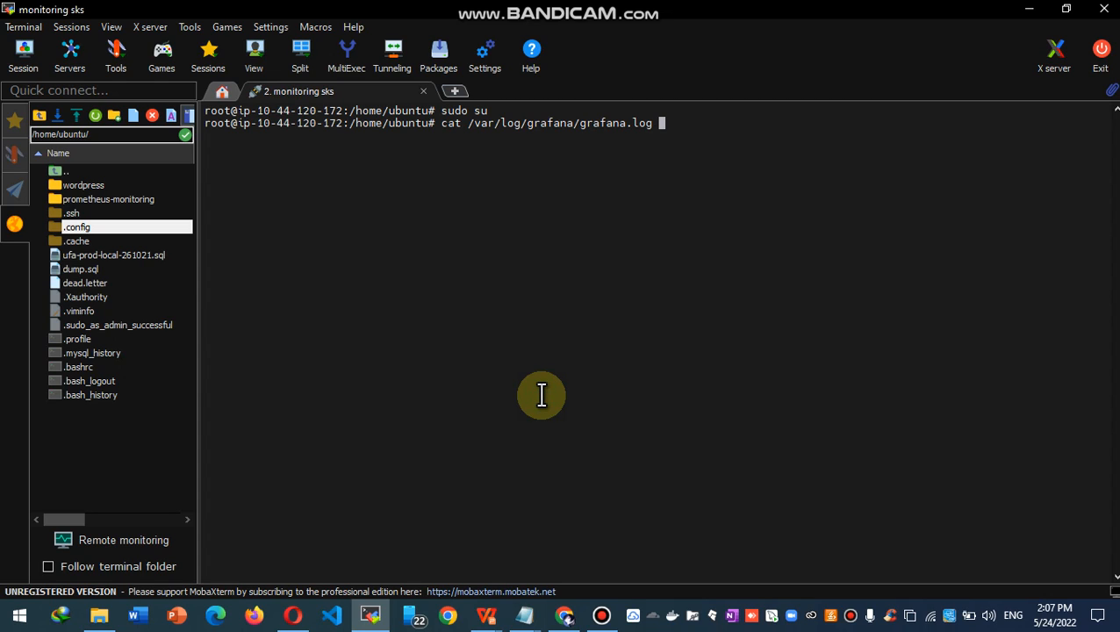
{"action": "type", "text": "|"}
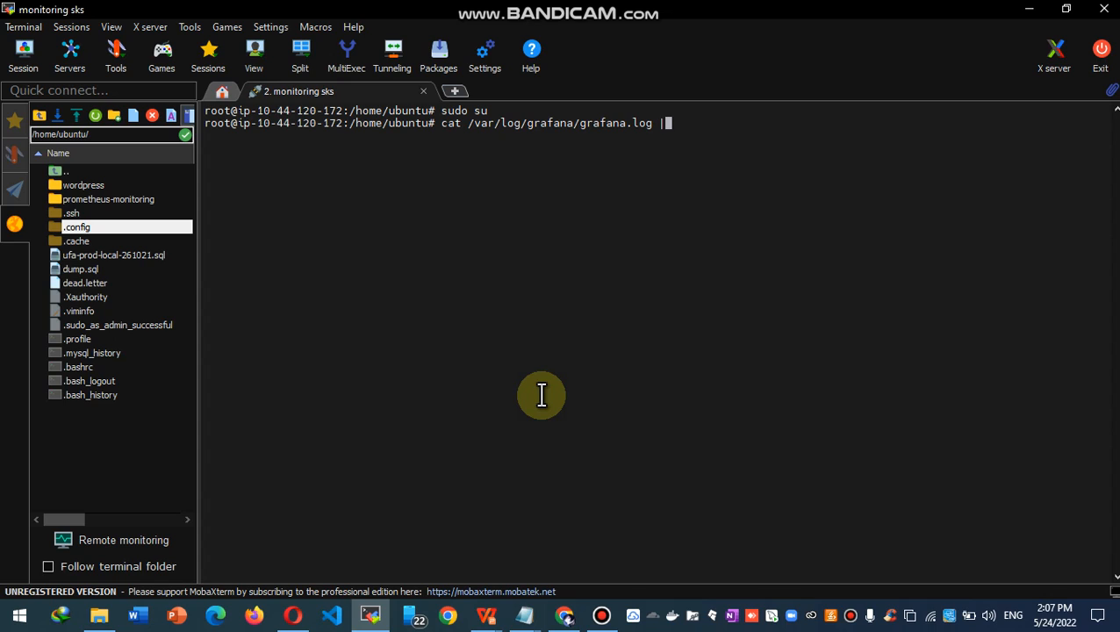
{"action": "type", "text": "grep"}
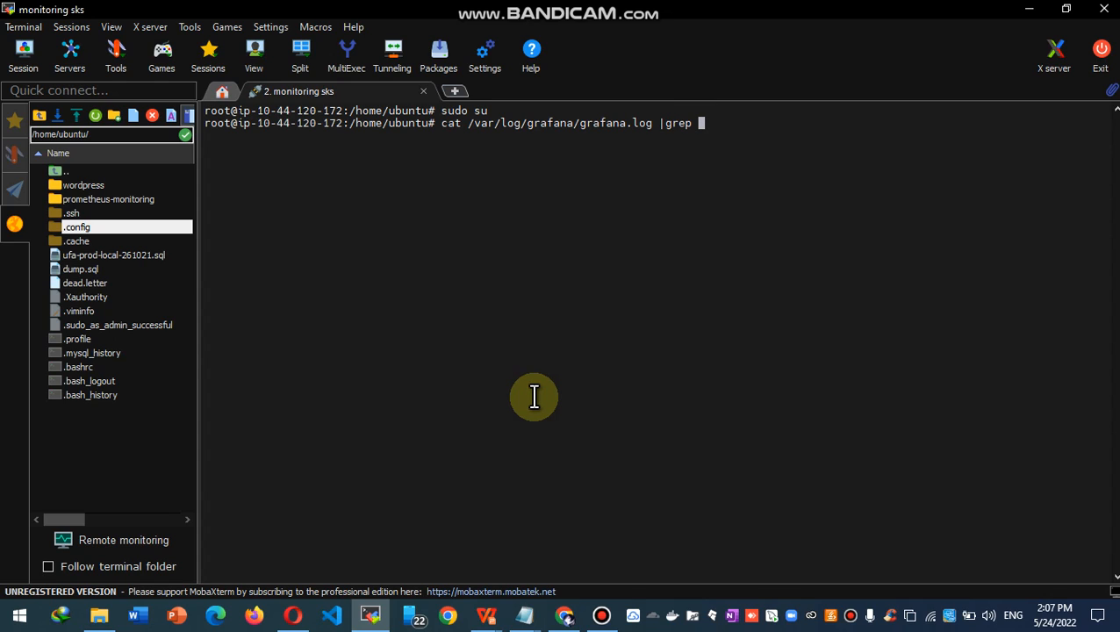
{"action": "type", "text": "\"email"}
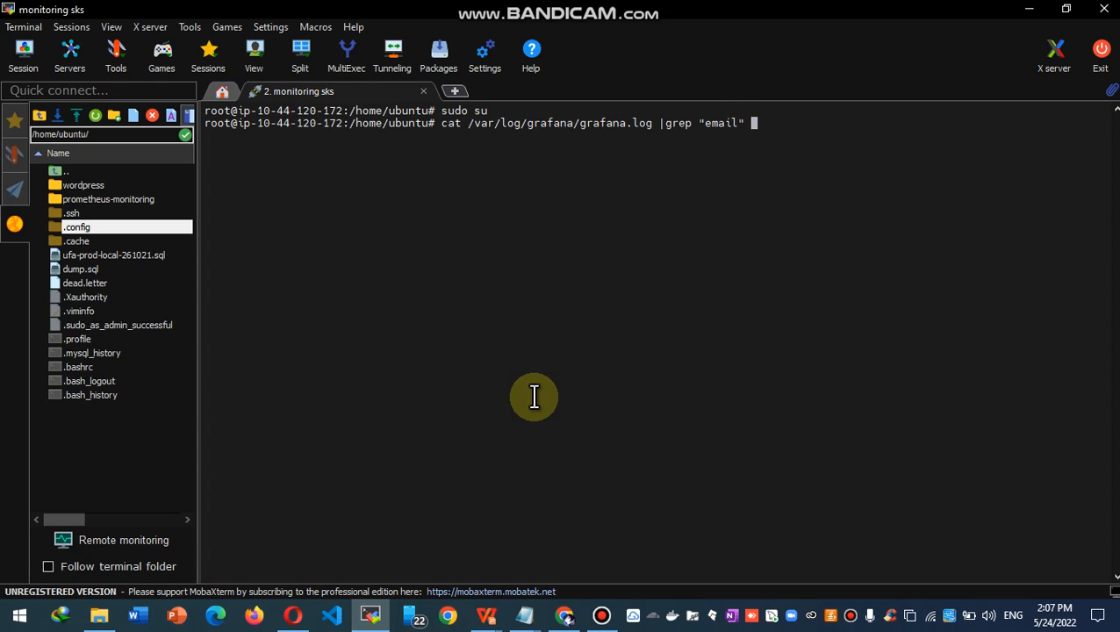
{"action": "type", "text": "|le"}
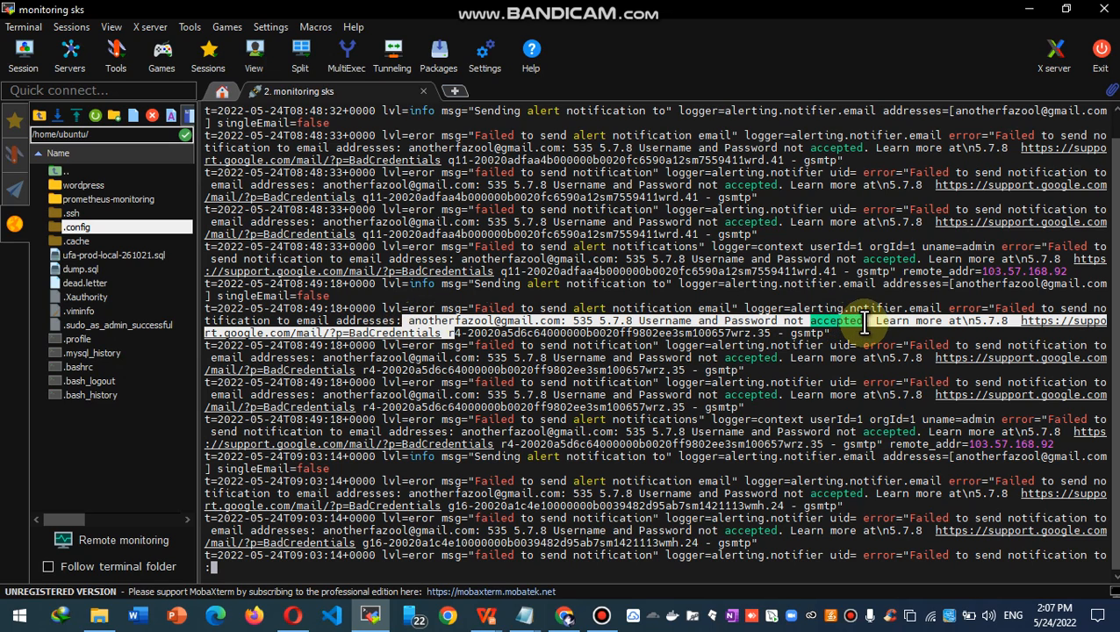
{"action": "mouse_move", "coordinate": [523, 364]}
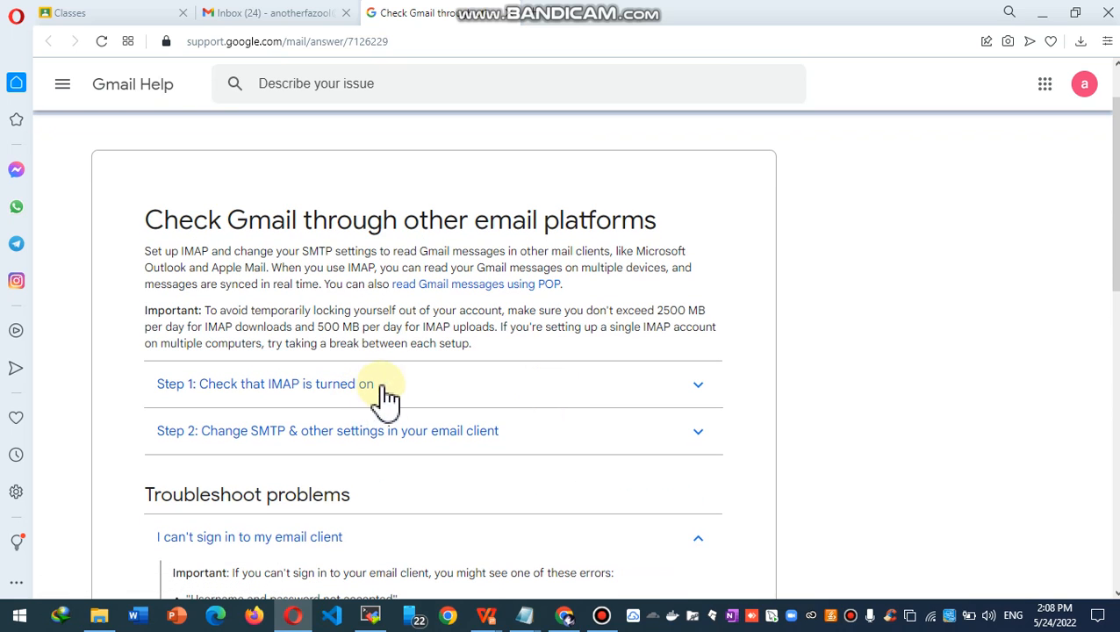
{"action": "mouse_move", "coordinate": [453, 430]}
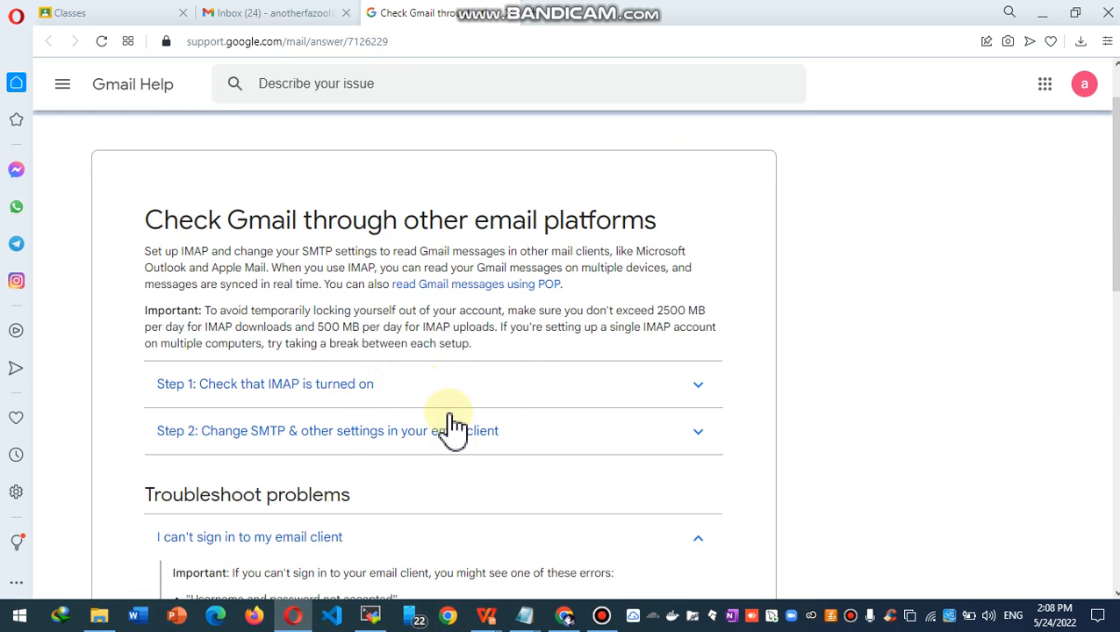
Expand 'Step 1: Check that IMAP is turned on' in the Gmail Help article.
{"action": "left_click", "coordinate": [265, 382]}
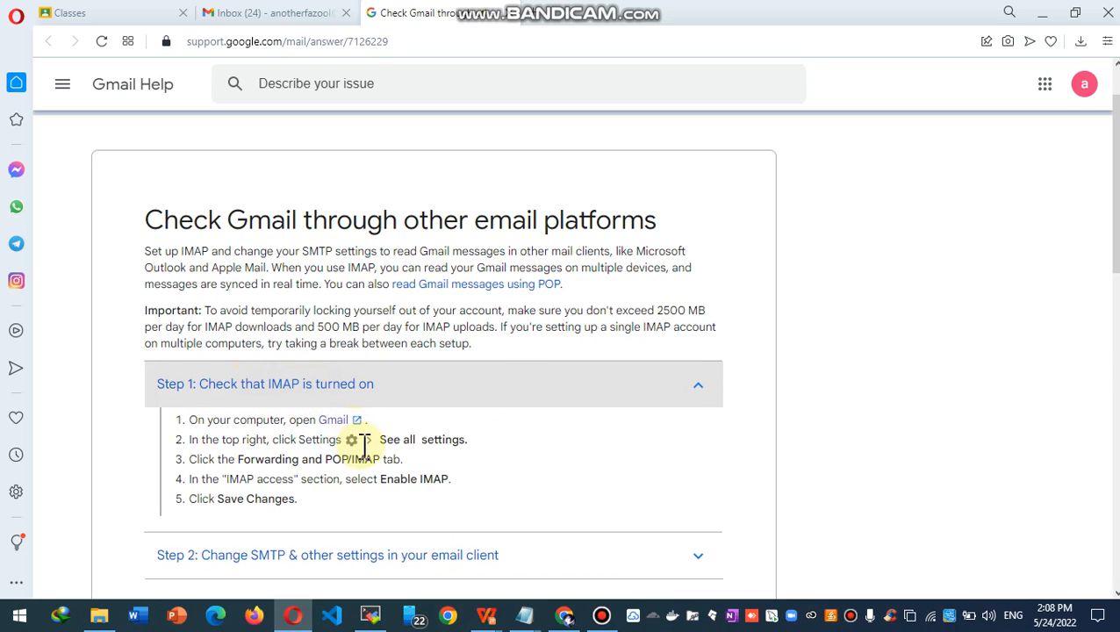
{"action": "mouse_move", "coordinate": [337, 419]}
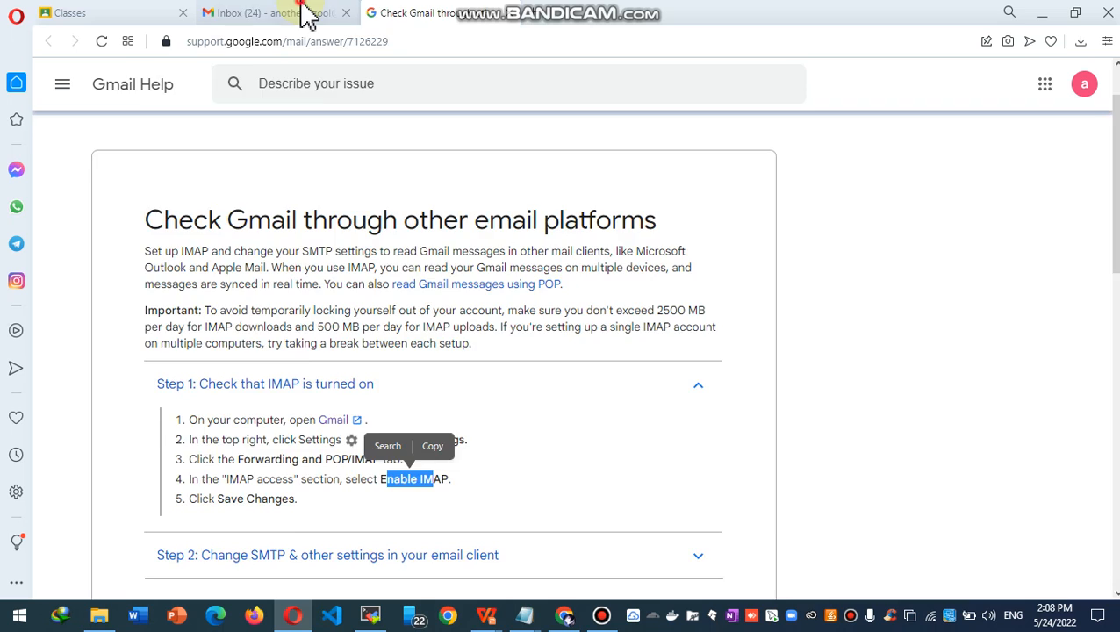
Reach Gmail's full settings on the Forwarding and POP/IMAP tab.
{"action": "left_click", "coordinate": [264, 13]}
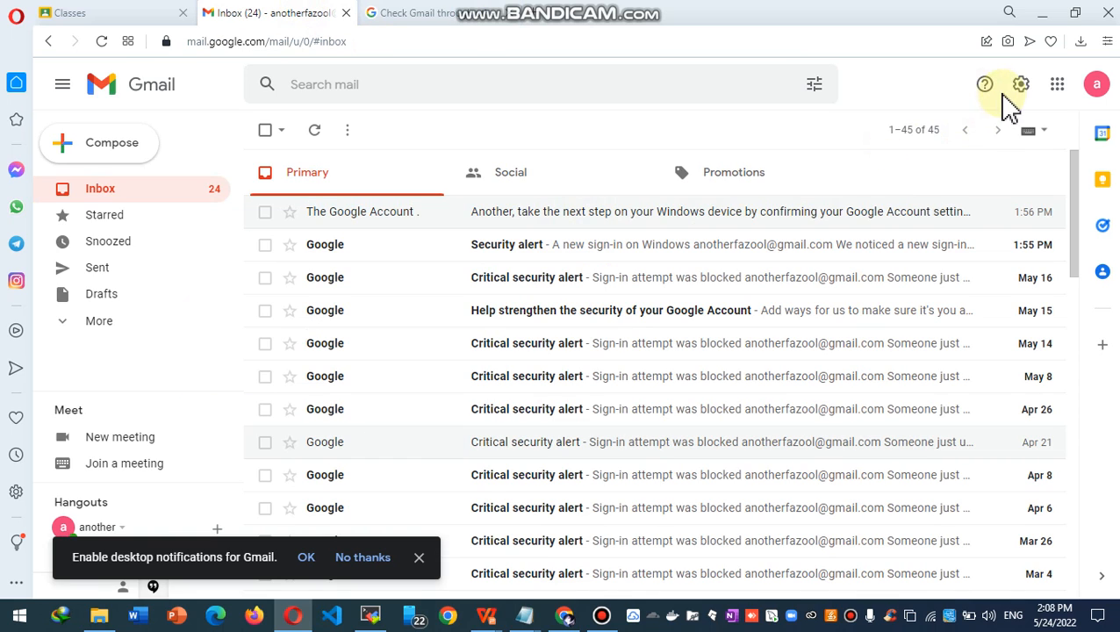
{"action": "left_click", "coordinate": [1021, 84]}
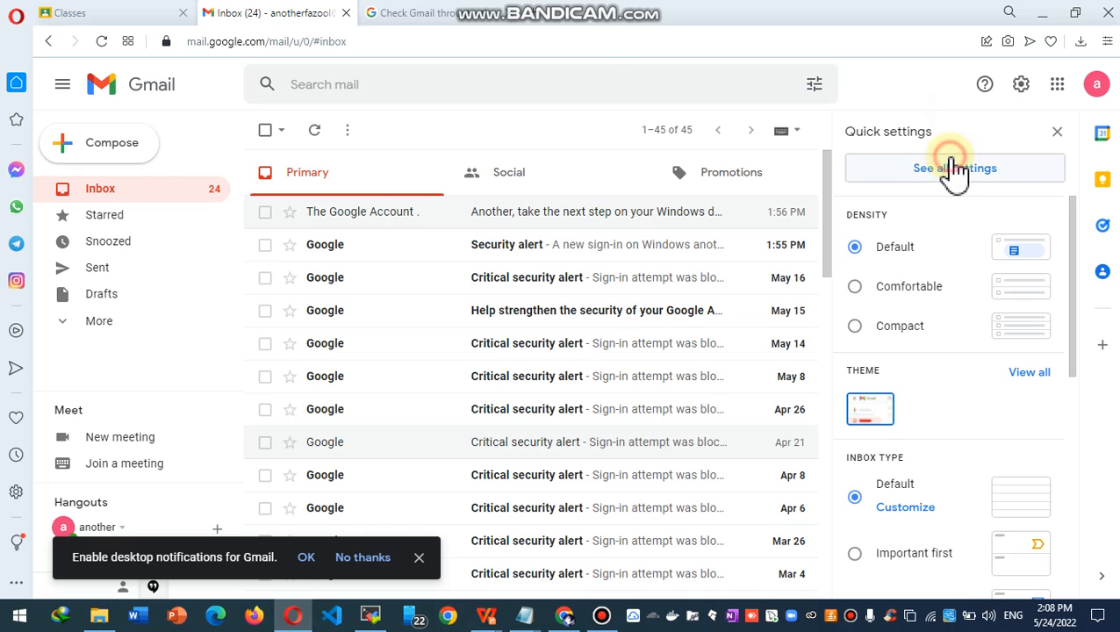
{"action": "left_click", "coordinate": [697, 211]}
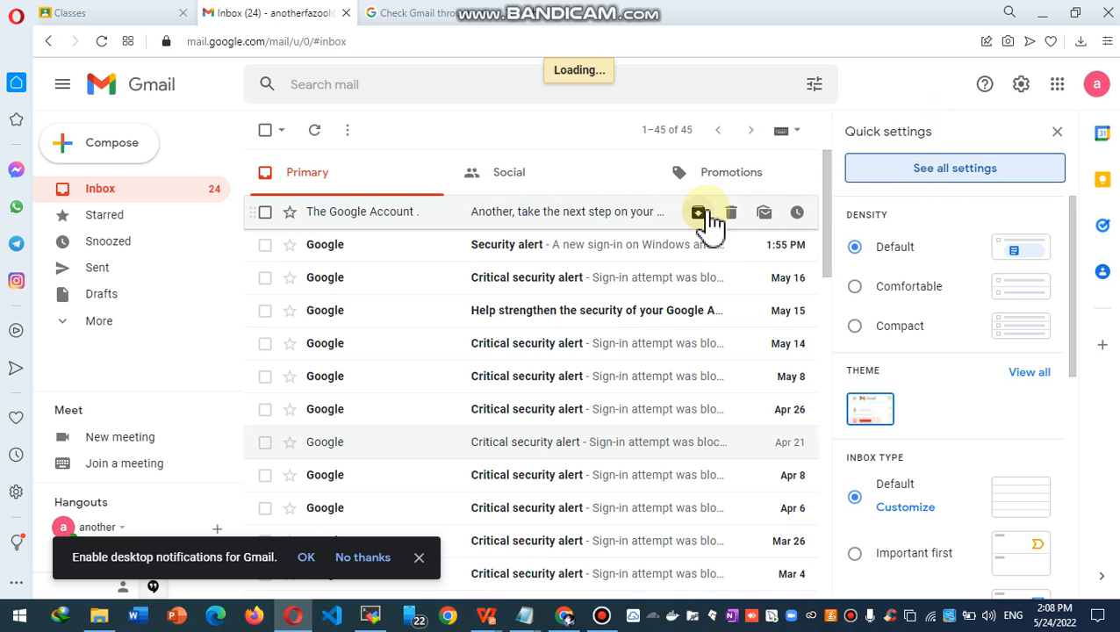
{"action": "left_click", "coordinate": [955, 169]}
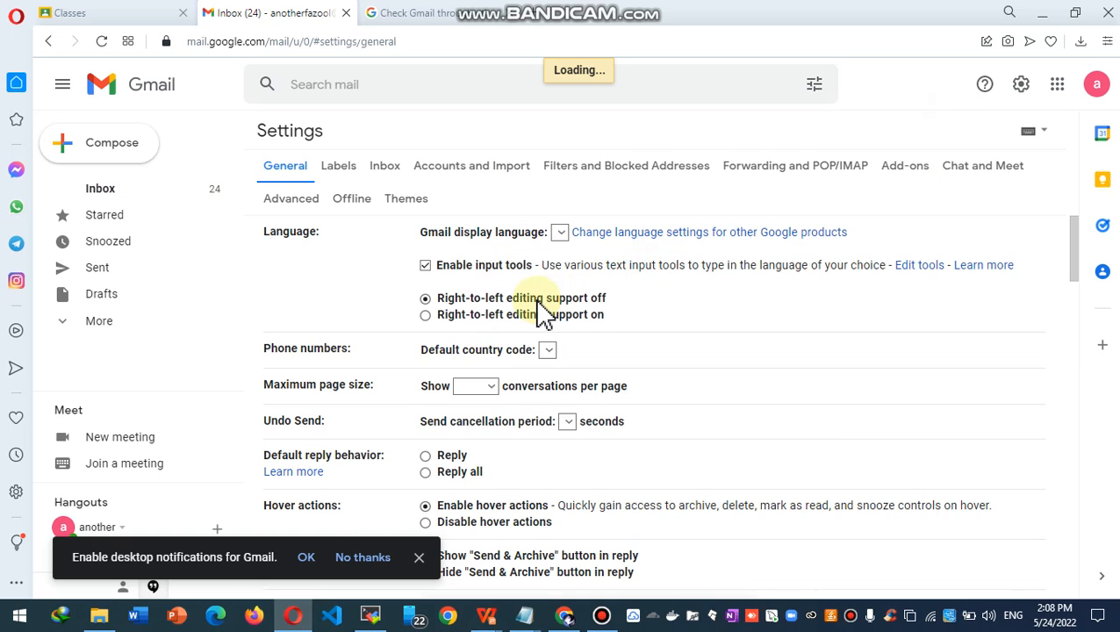
{"action": "left_click", "coordinate": [794, 166]}
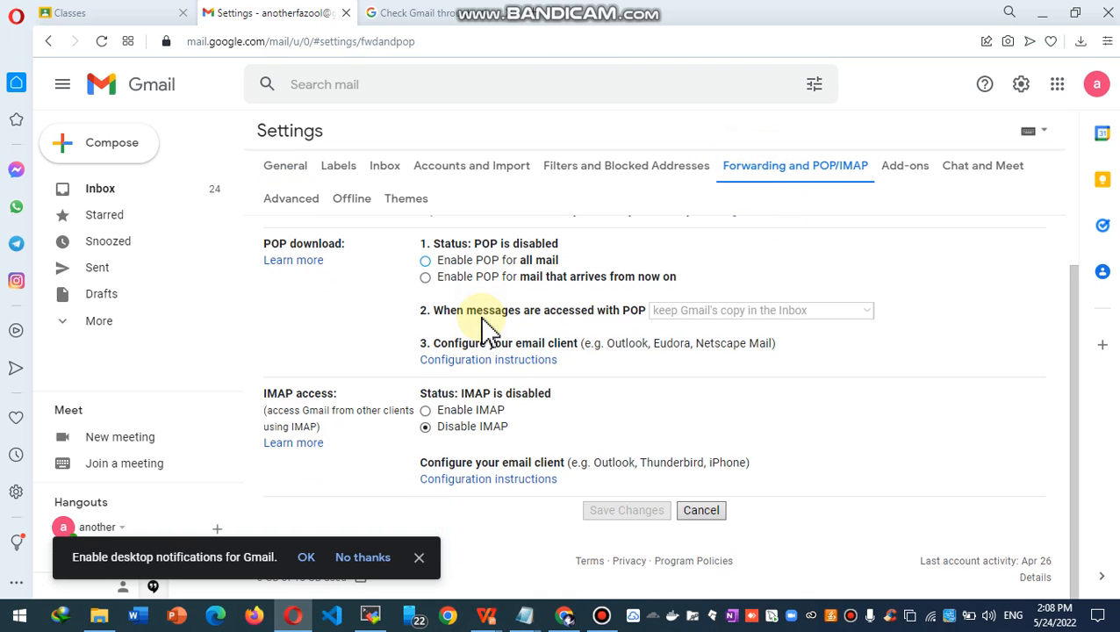
Enable IMAP access, save the change and return to the inbox.
{"action": "left_click", "coordinate": [425, 411]}
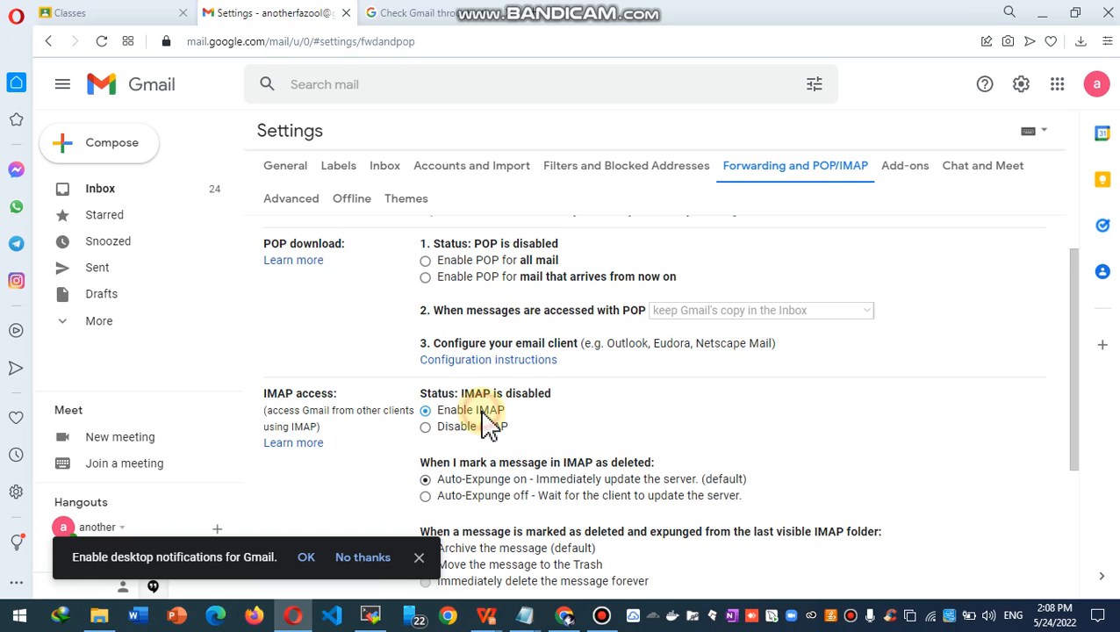
{"action": "scroll", "scroll_direction": "down", "scroll_amount": 3}
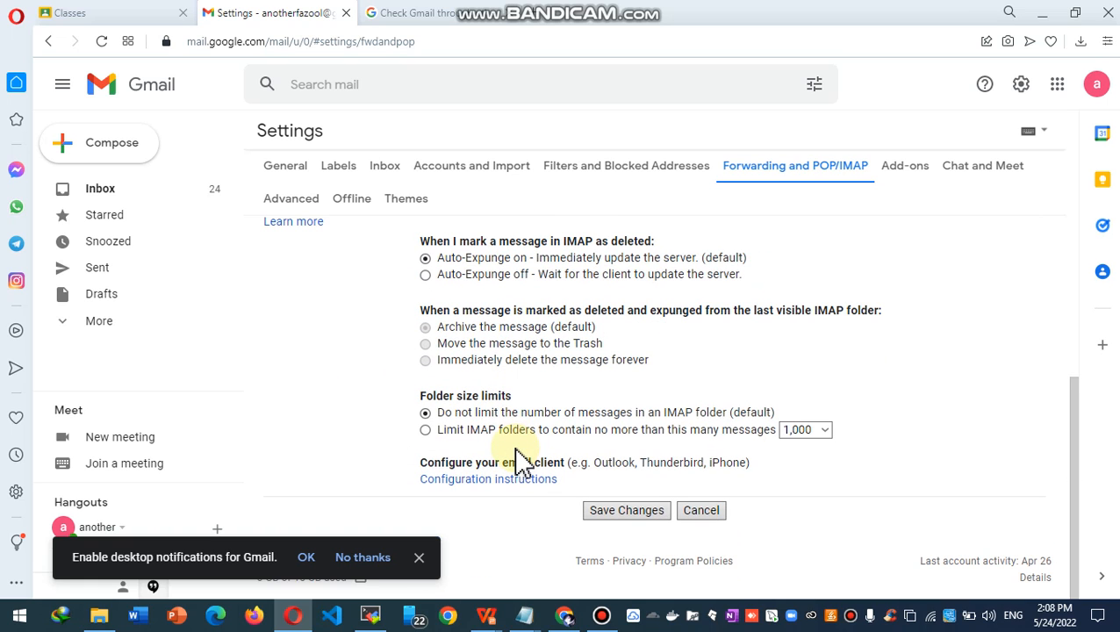
{"action": "left_click", "coordinate": [625, 509]}
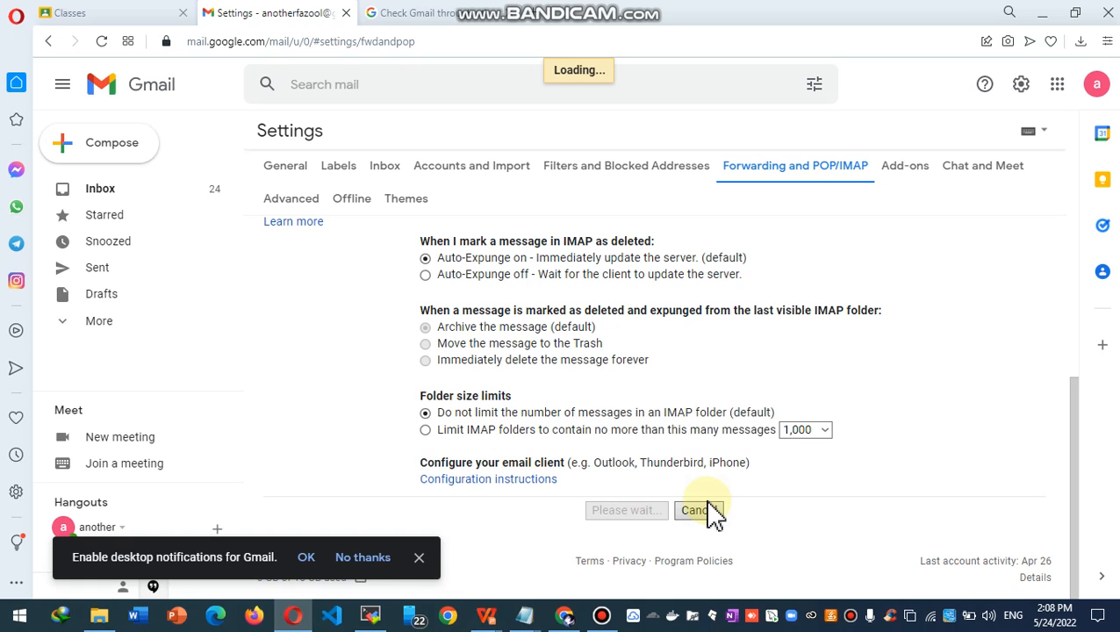
{"action": "left_click", "coordinate": [693, 509]}
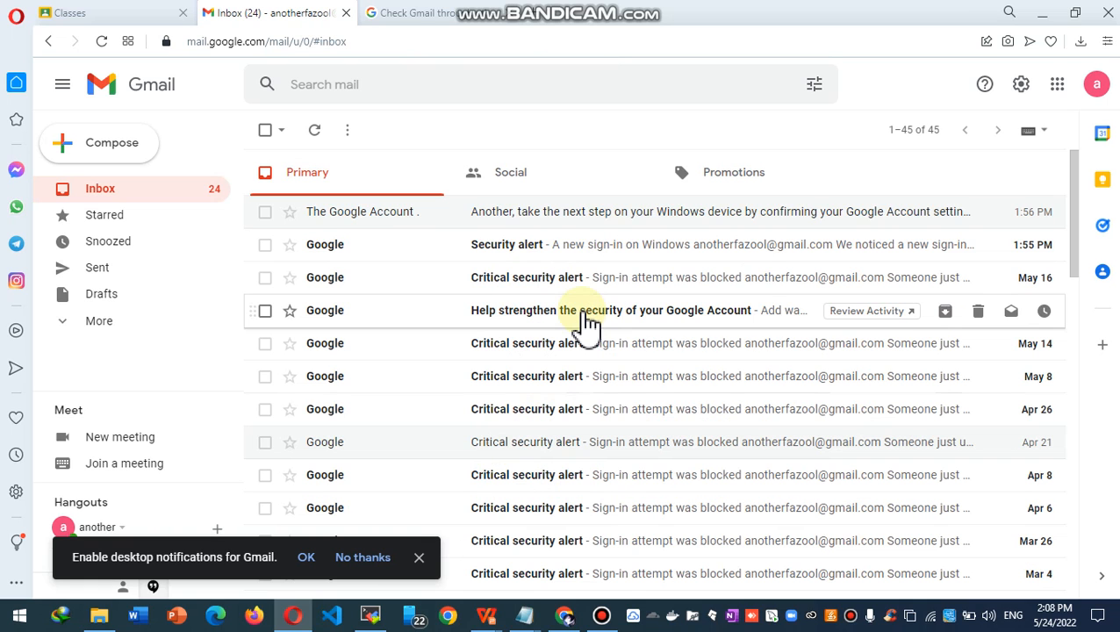
Bring up the Gmail Help SMTP settings: smtp.gmail.com, SSL port 465, TLS port 587.
{"action": "left_click", "coordinate": [412, 12]}
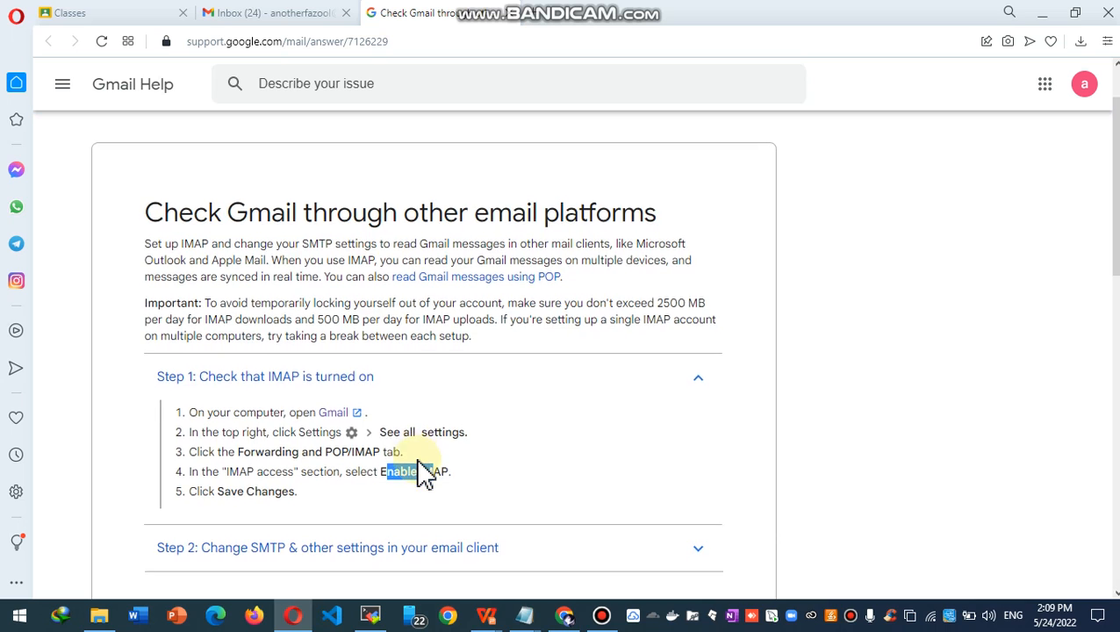
{"action": "scroll", "scroll_direction": "down", "scroll_amount": 3}
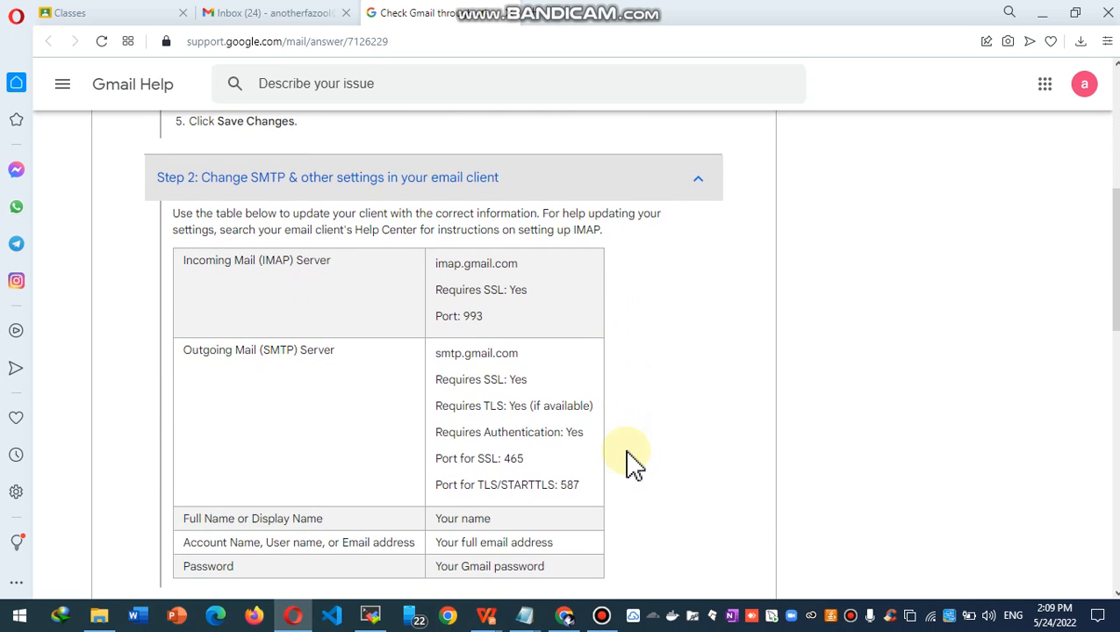
{"action": "scroll", "scroll_direction": "down", "scroll_amount": 3}
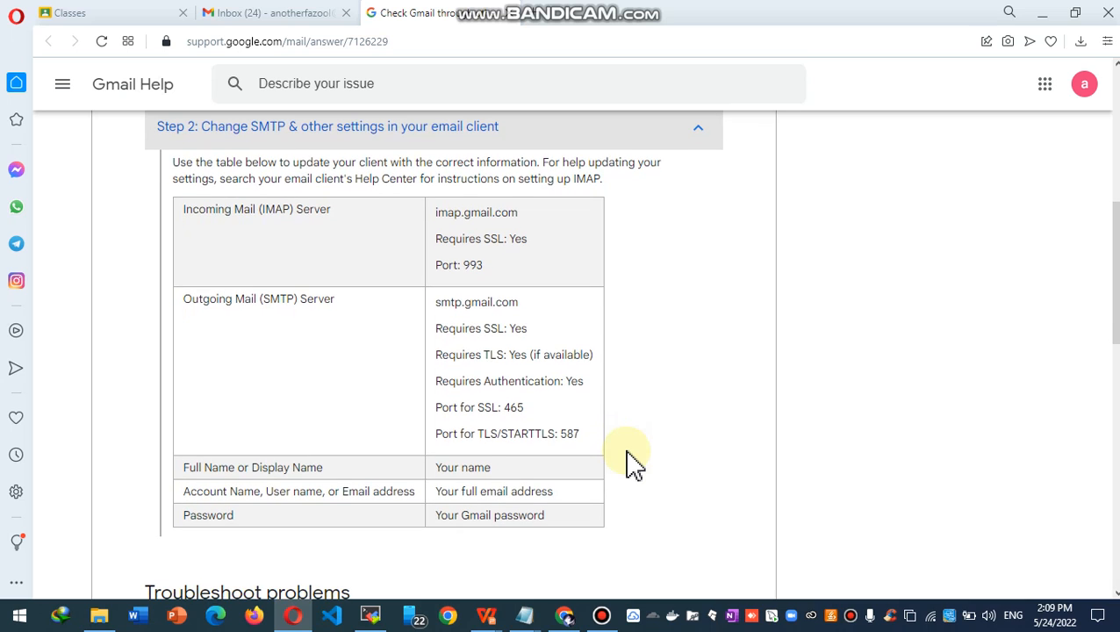
{"action": "mouse_move", "coordinate": [289, 390]}
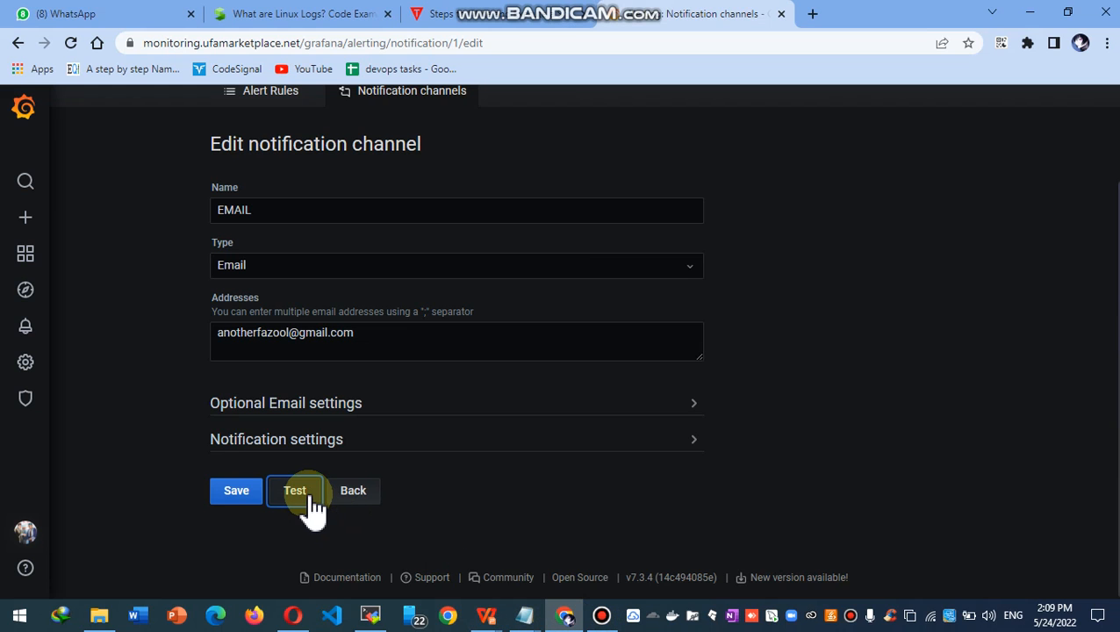
Retest the EMAIL channel before and after a reload, still failing, then switch to the Google Account window.
{"action": "left_click", "coordinate": [295, 490]}
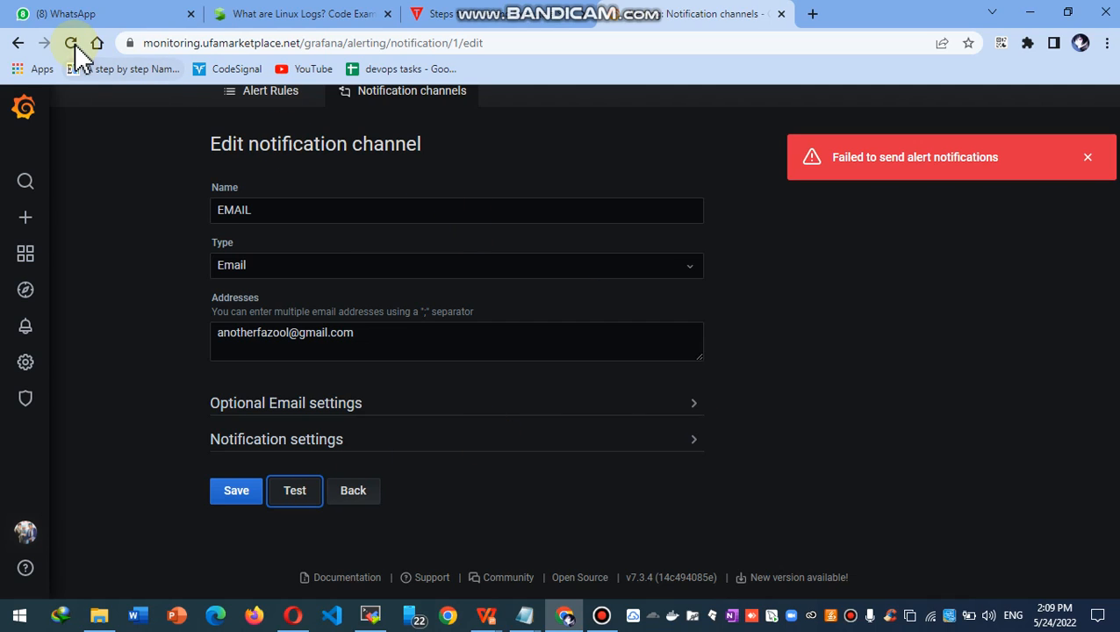
{"action": "left_click", "coordinate": [70, 42]}
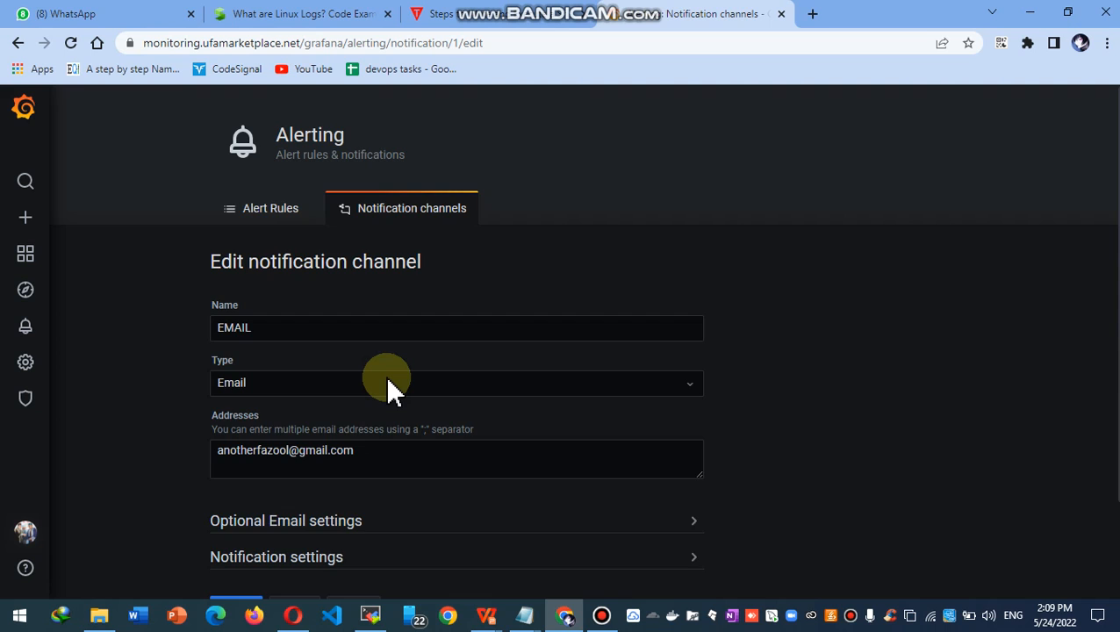
{"action": "scroll", "scroll_direction": "down", "scroll_amount": 3}
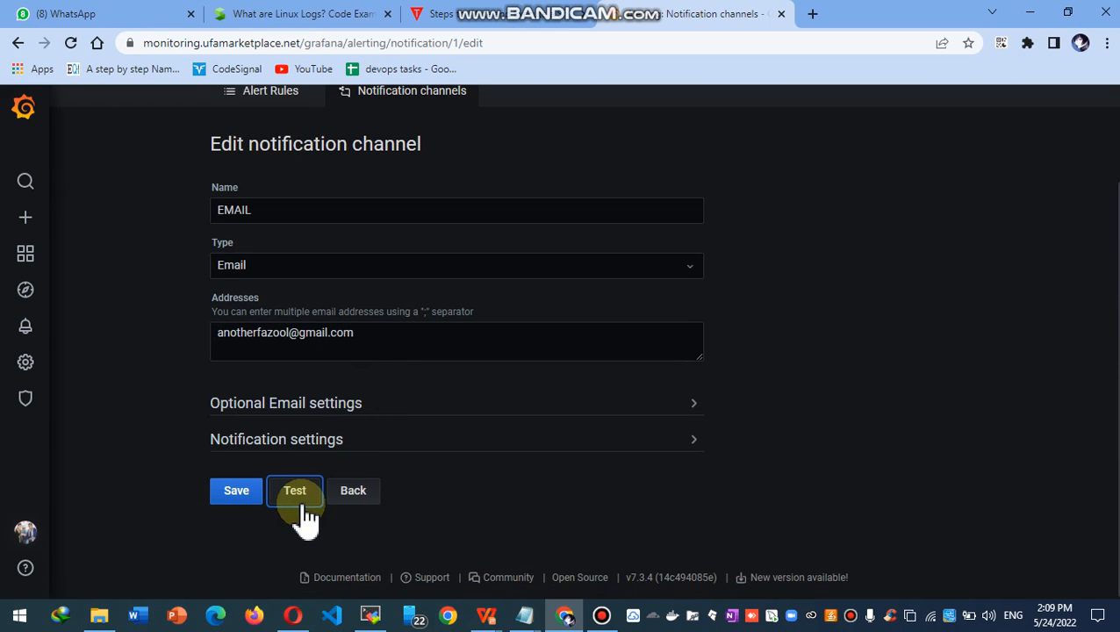
{"action": "left_click", "coordinate": [295, 491]}
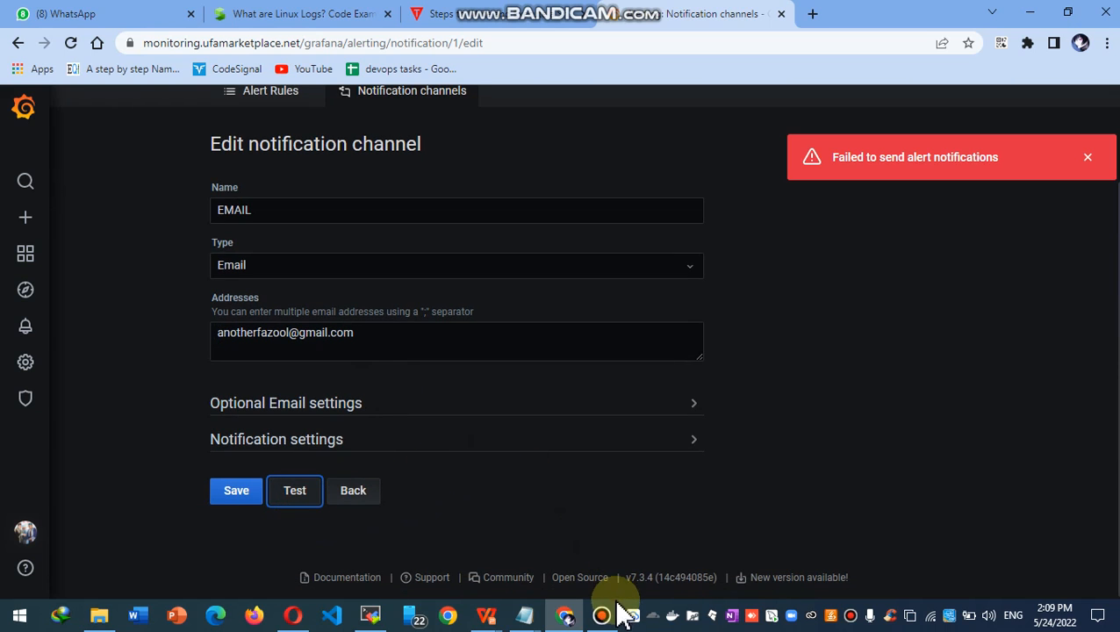
{"action": "left_click", "coordinate": [600, 614]}
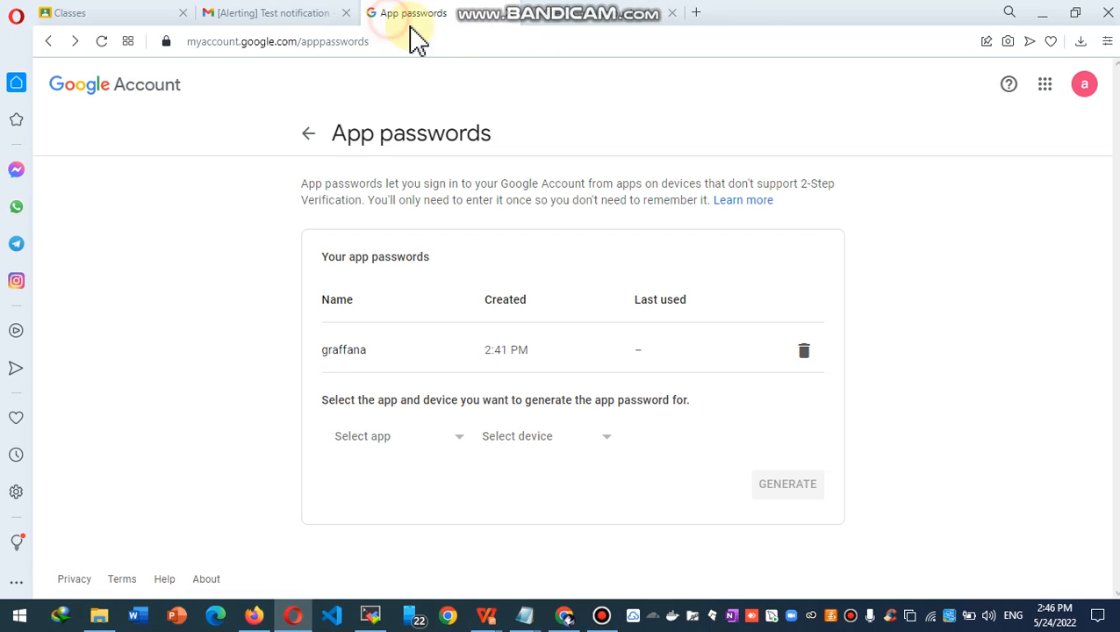
{"action": "mouse_move", "coordinate": [689, 364]}
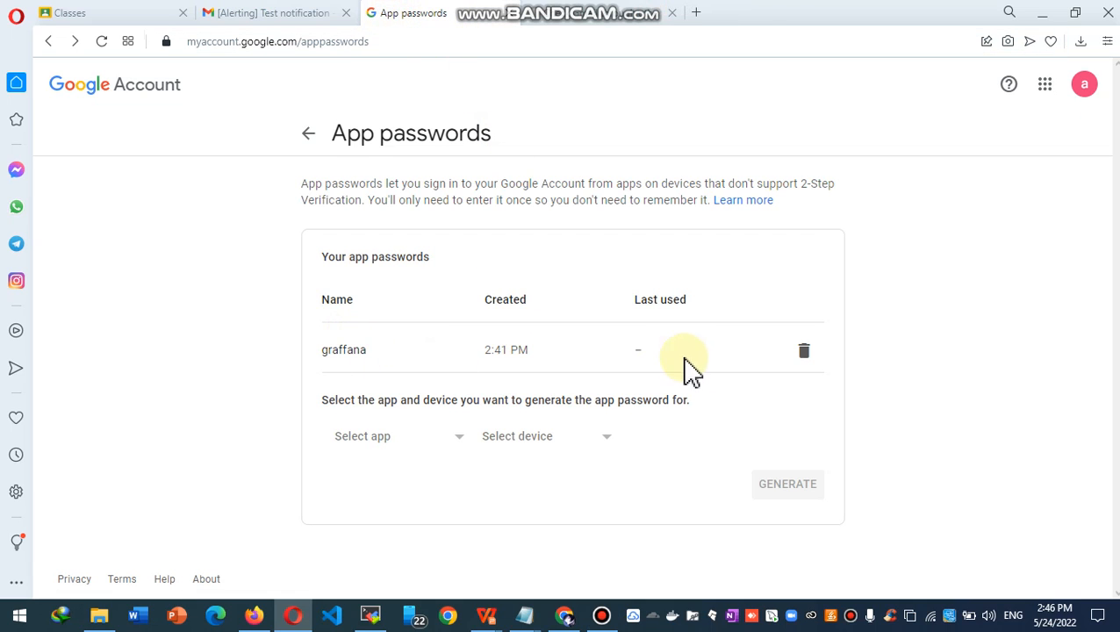
{"action": "mouse_move", "coordinate": [579, 436]}
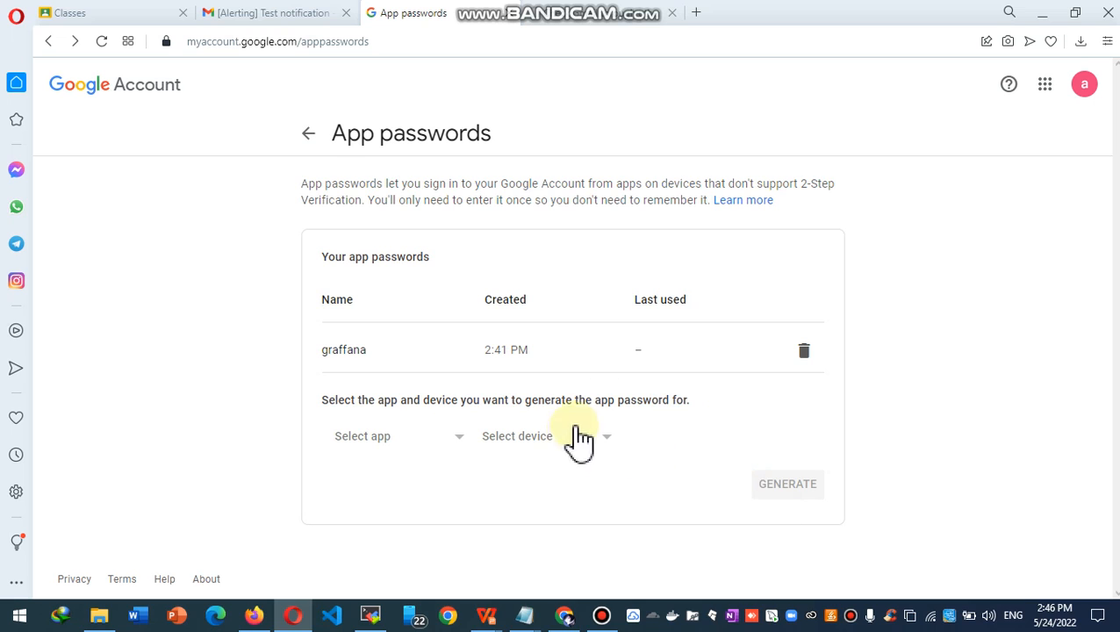
{"action": "mouse_move", "coordinate": [309, 133]}
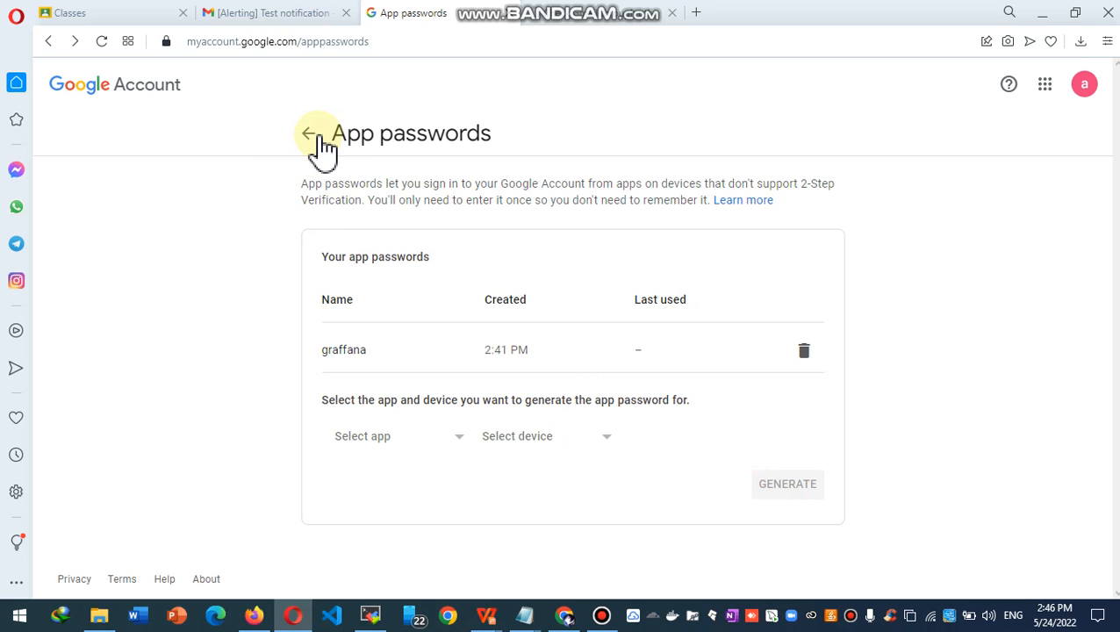
Return to the Security page and review the app password created at 2:41 PM in recent activity.
{"action": "left_click", "coordinate": [309, 133]}
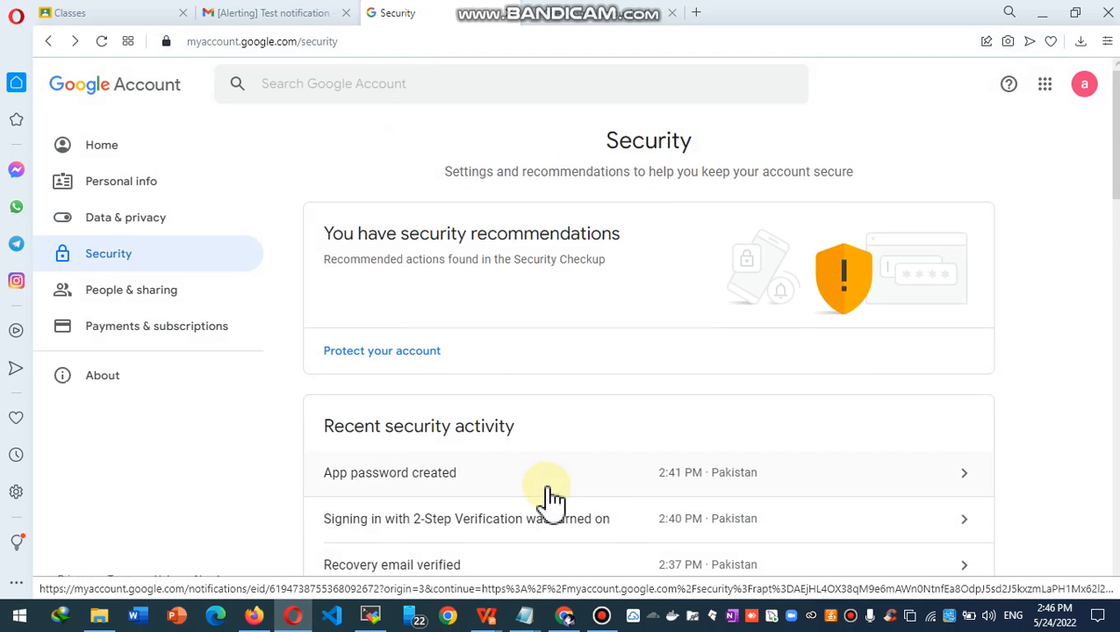
{"action": "scroll", "scroll_direction": "down", "scroll_amount": 3}
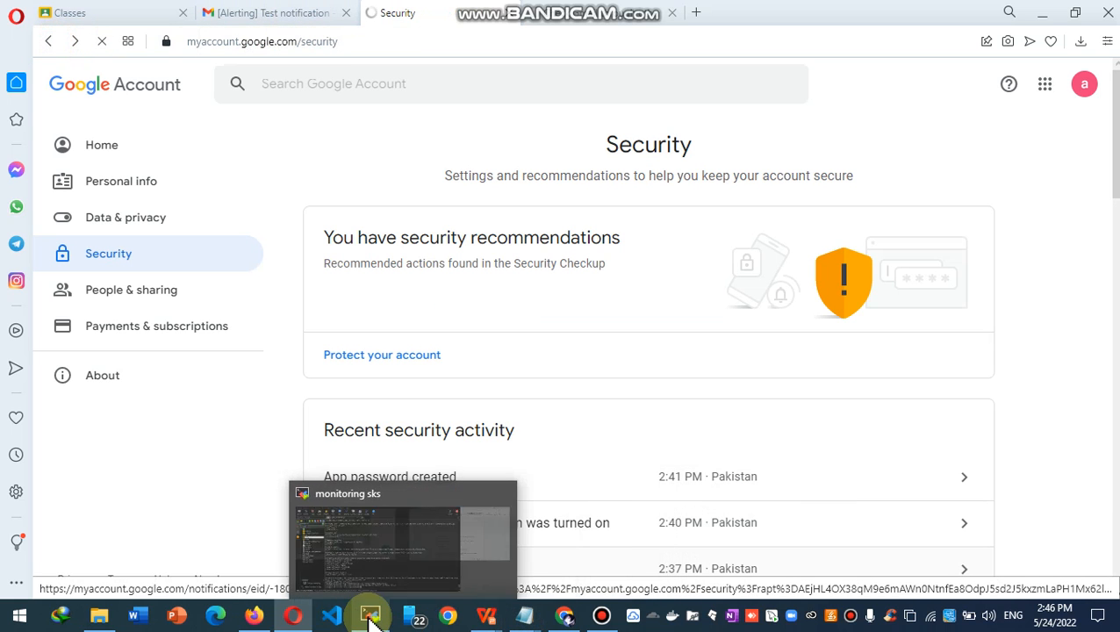
Restart the grafana-server service from the MobaXterm monitoring session.
{"action": "left_click", "coordinate": [369, 615]}
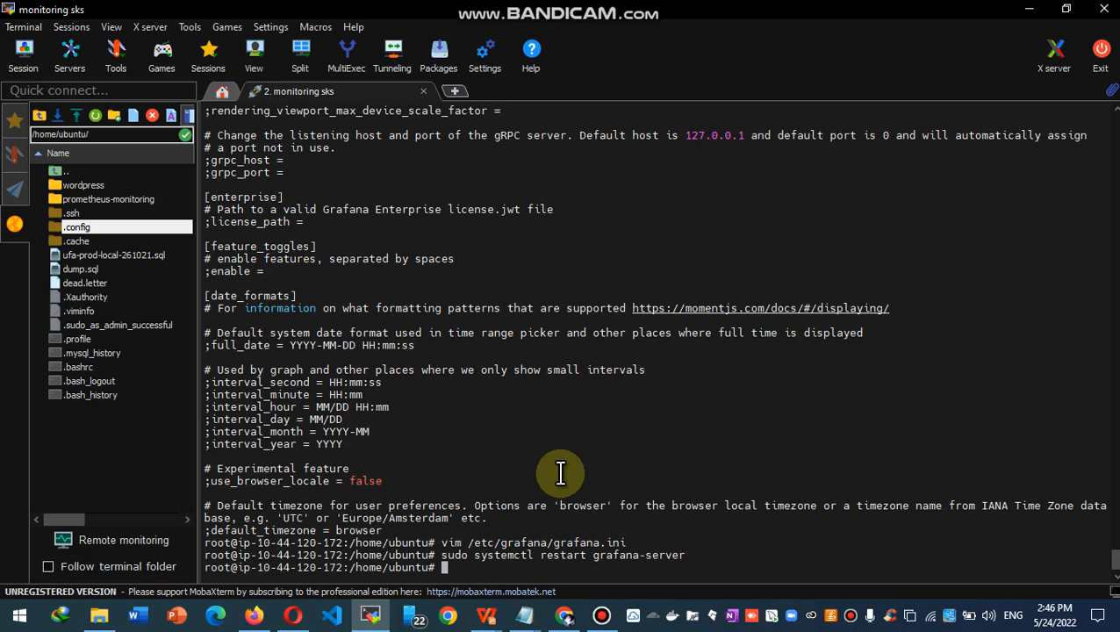
{"action": "mouse_move", "coordinate": [618, 520]}
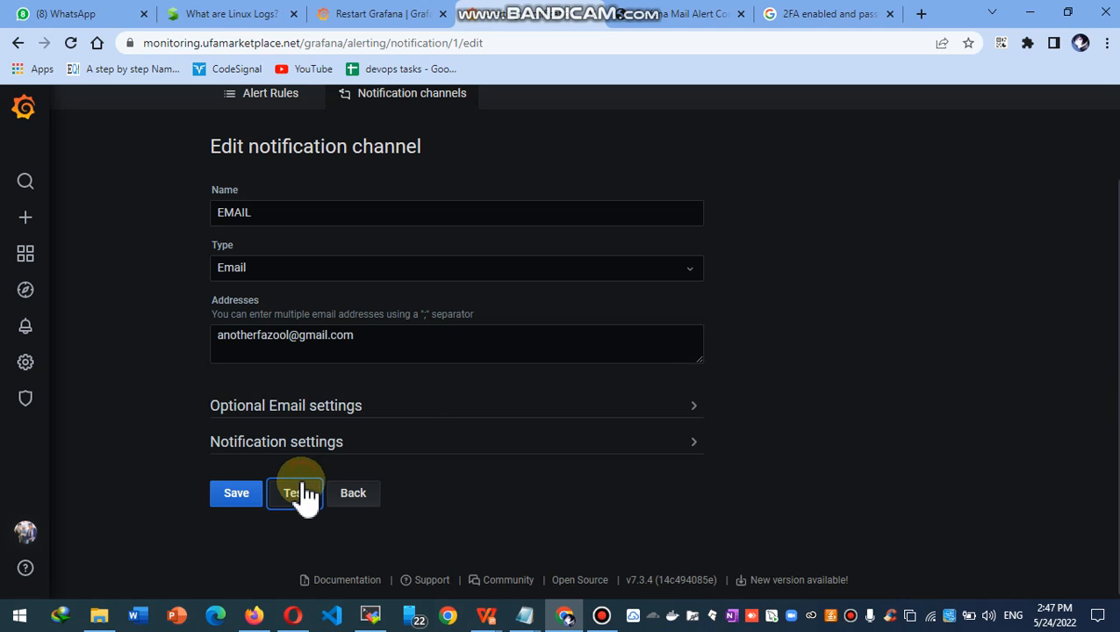
Send another EMAIL channel test alert after the Grafana restart.
{"action": "left_click", "coordinate": [295, 492]}
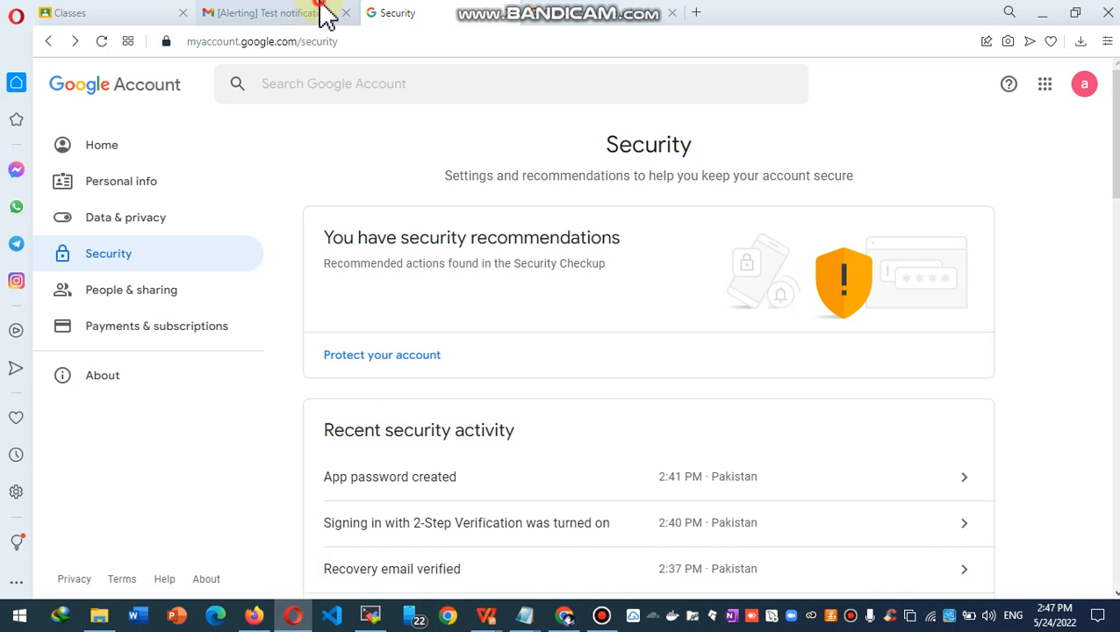
View the newest [Alerting] Test notification email in Gmail with its Memory / CPU chart.
{"action": "left_click", "coordinate": [263, 12]}
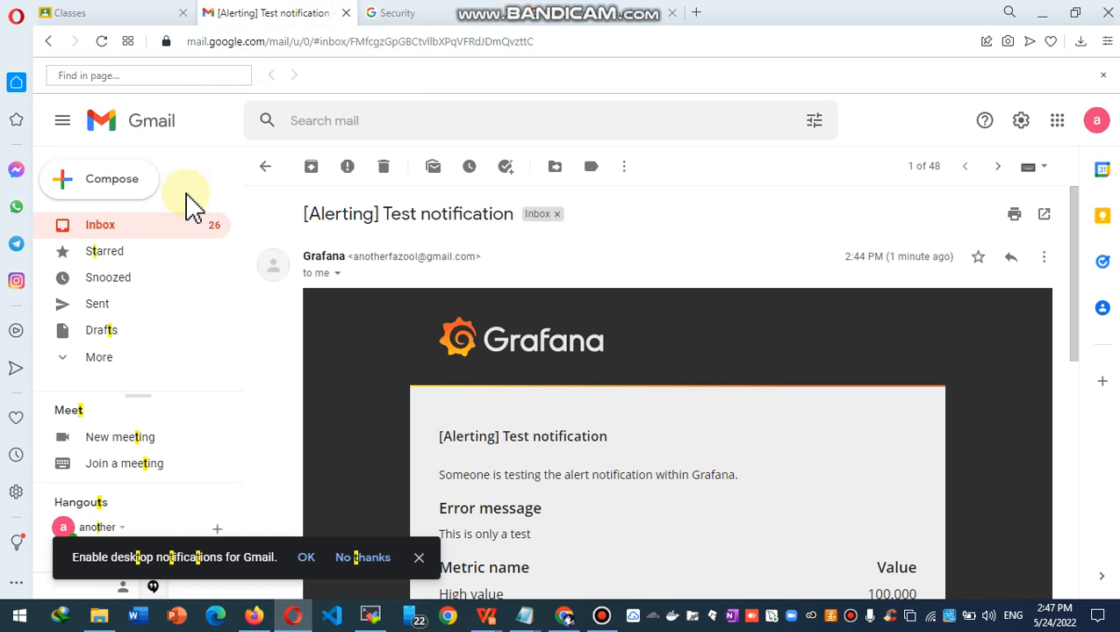
{"action": "mouse_move", "coordinate": [131, 243]}
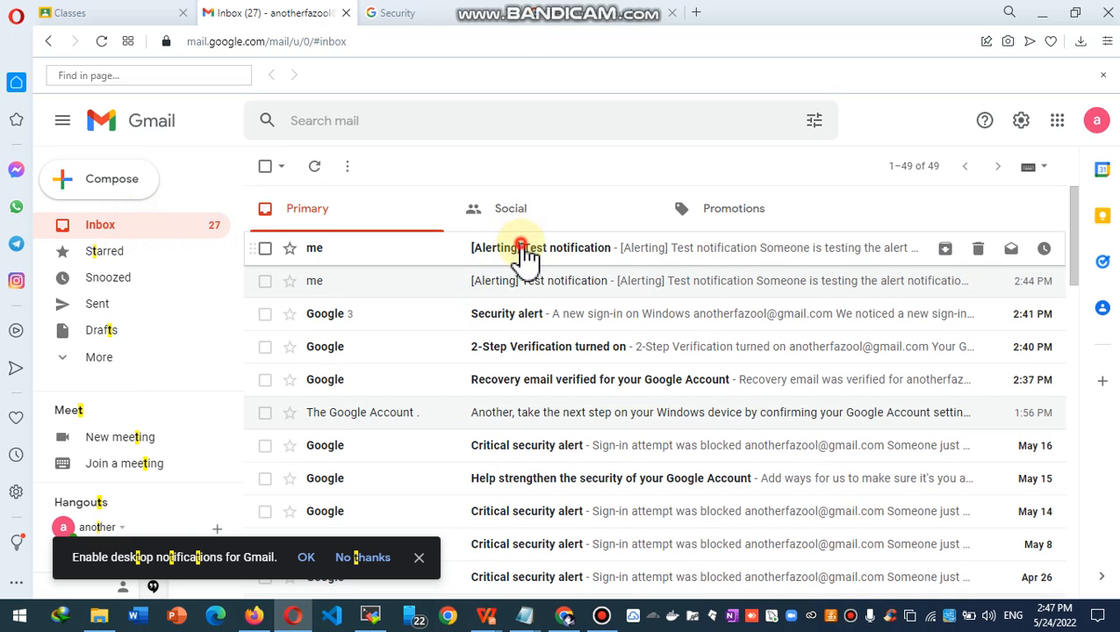
{"action": "left_click", "coordinate": [541, 247]}
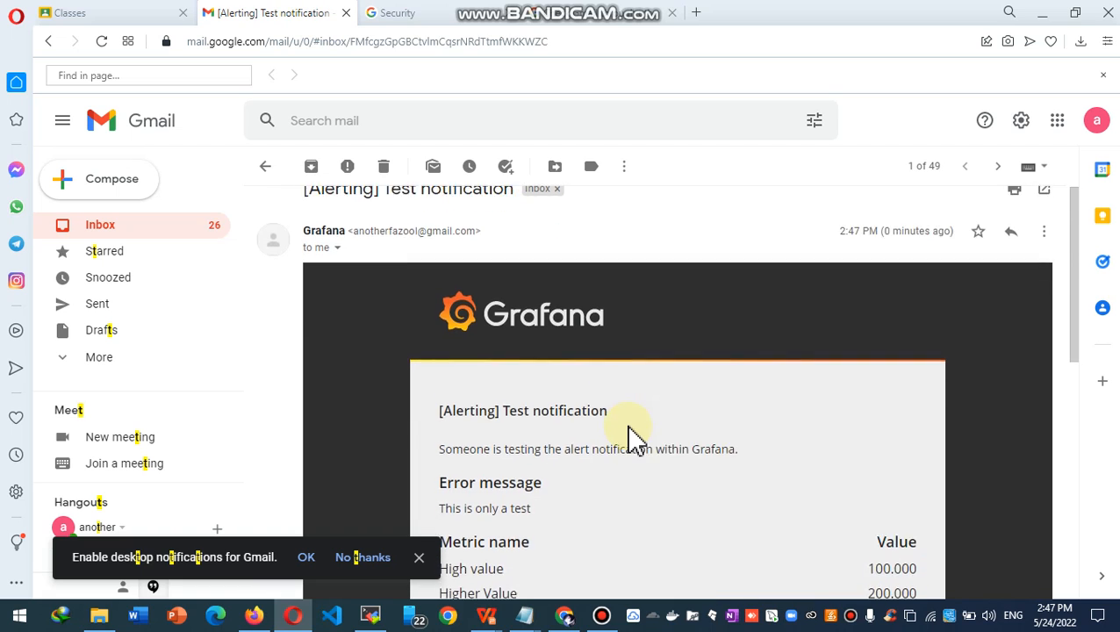
{"action": "scroll", "scroll_direction": "down", "scroll_amount": 3}
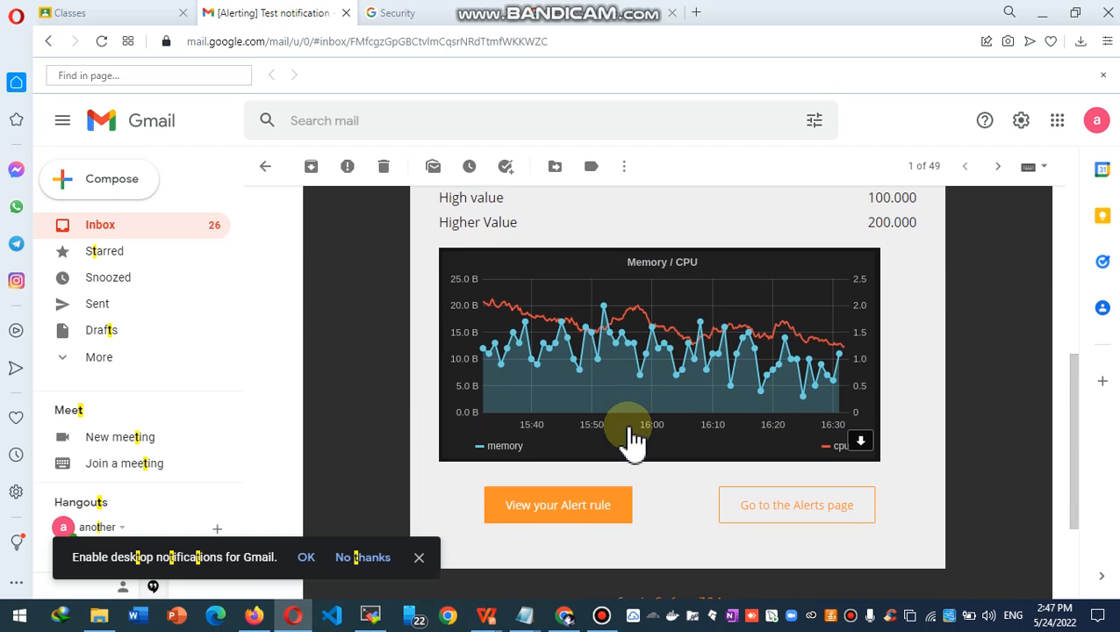
{"action": "scroll", "scroll_direction": "down", "scroll_amount": 3}
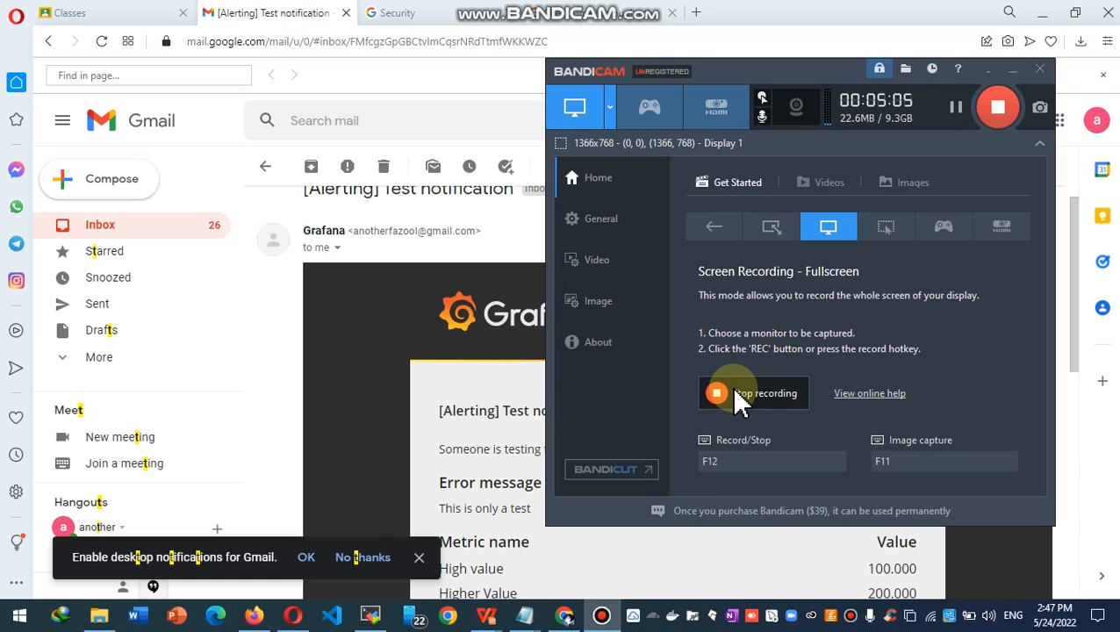
{"action": "mouse_move", "coordinate": [980, 137]}
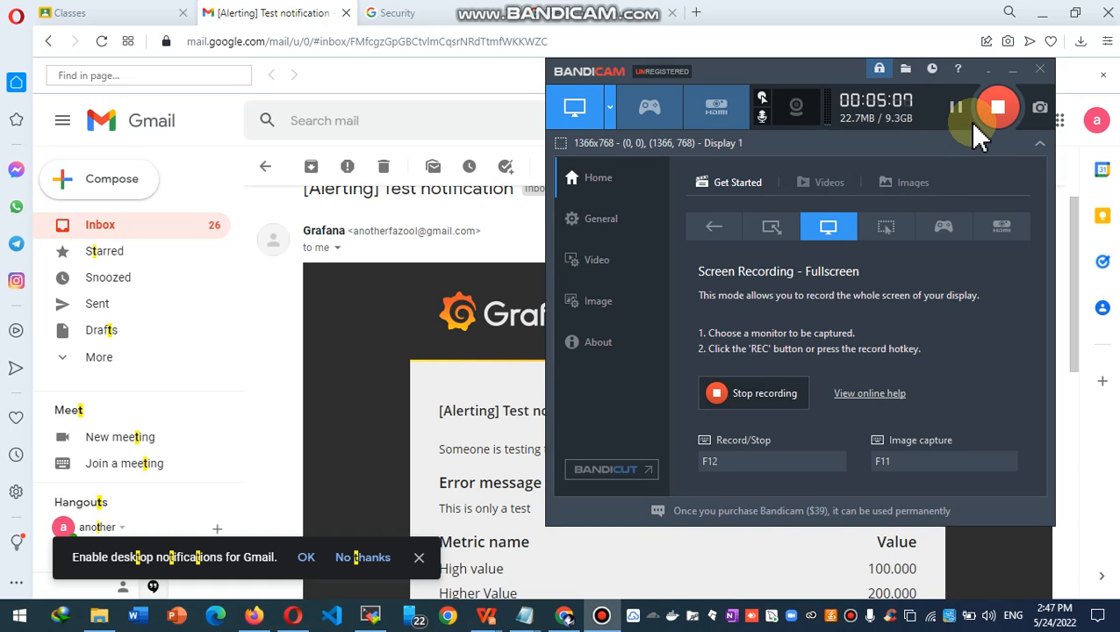